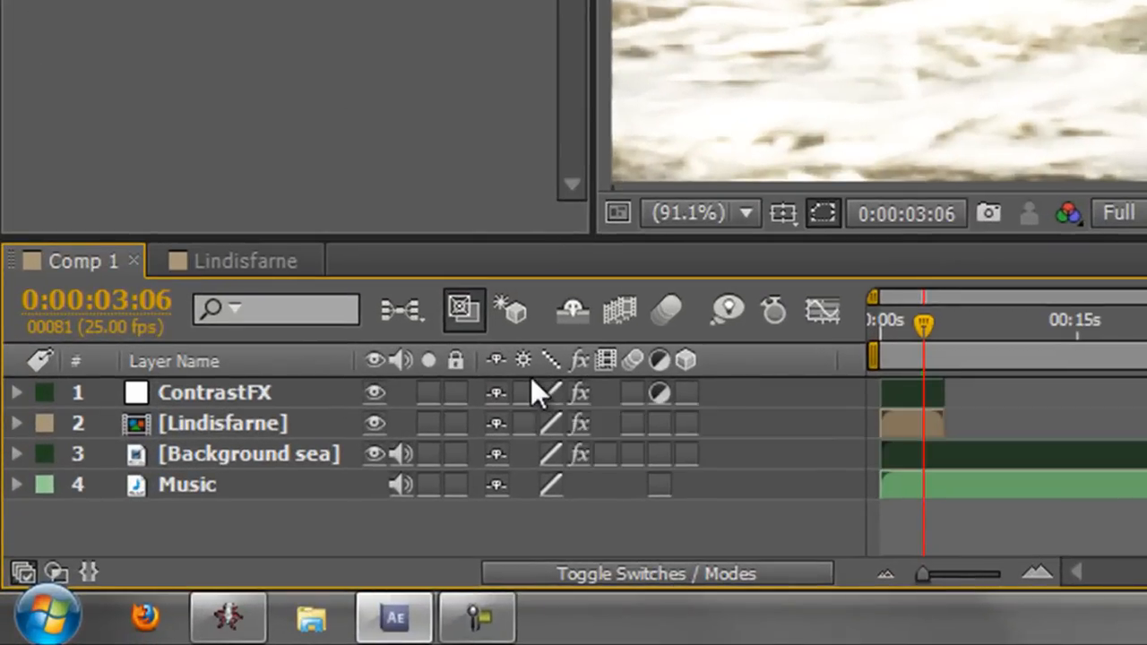
mouse_move(530, 361)
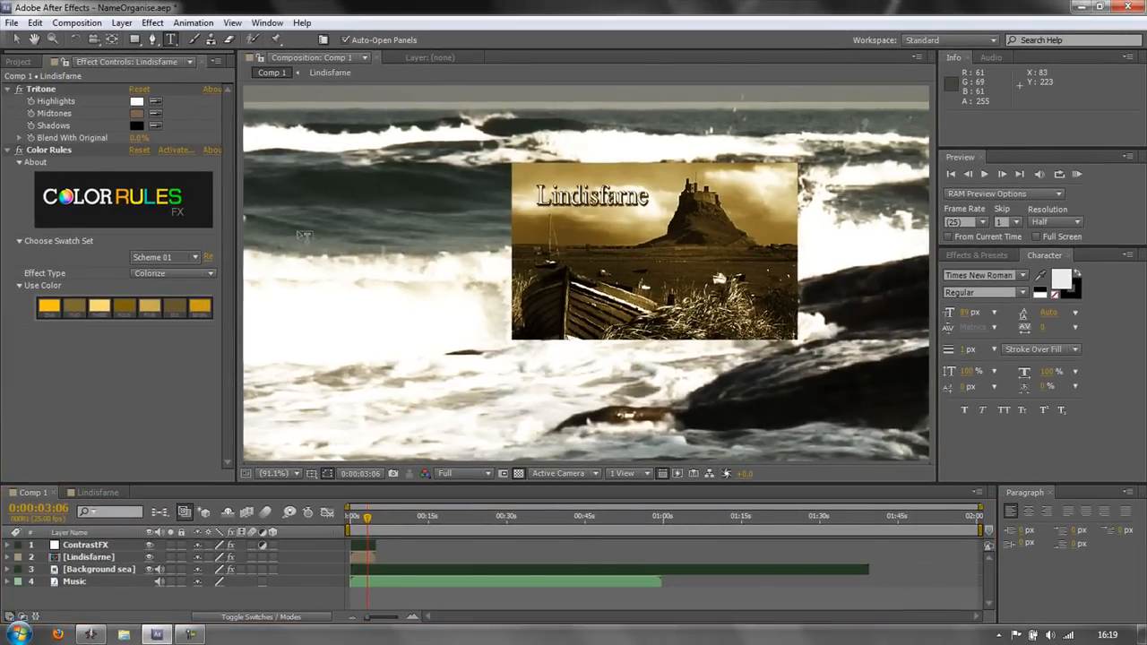
Type 'Te' in the Composition viewer to create the Text 1 layer
type("Text 1")
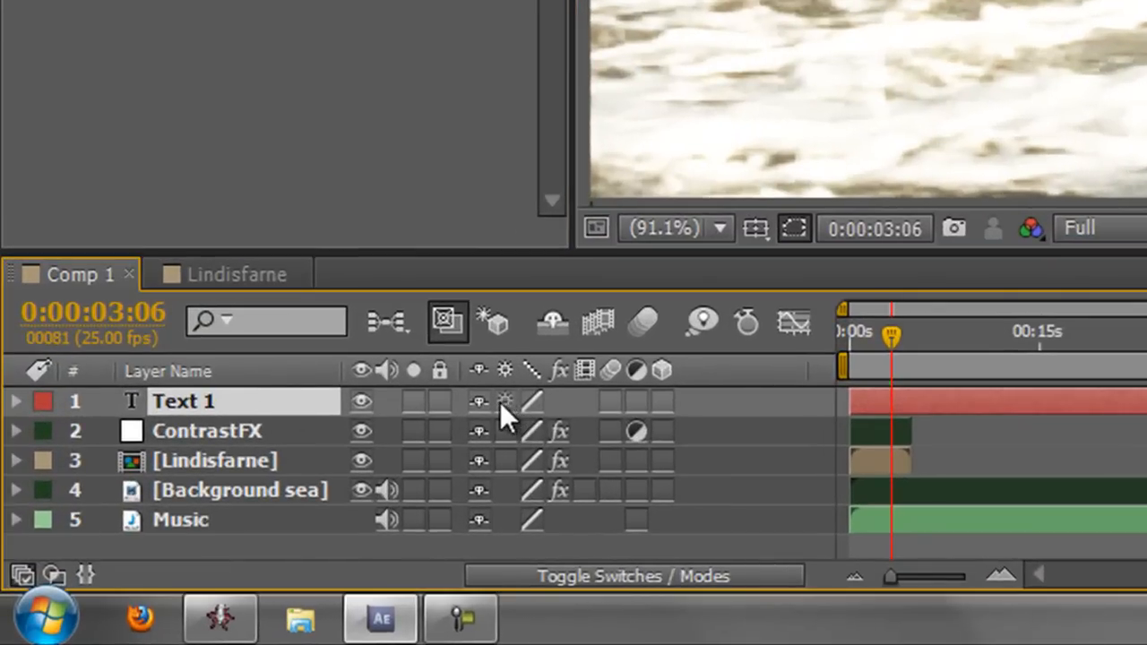
mouse_move(511, 424)
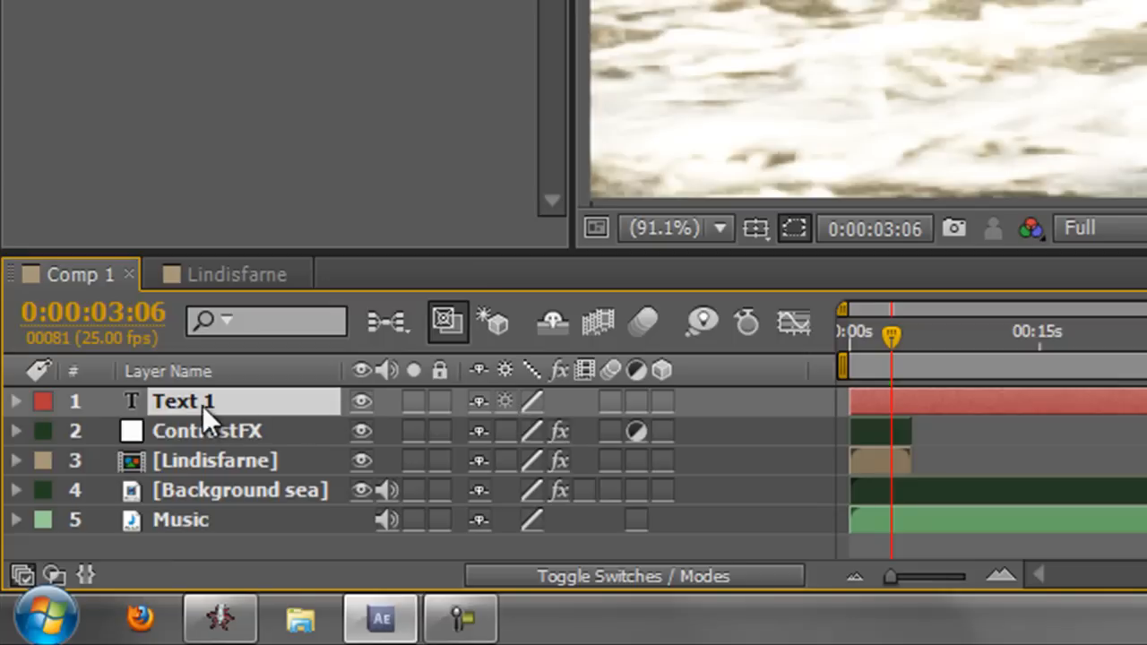
mouse_move(511, 417)
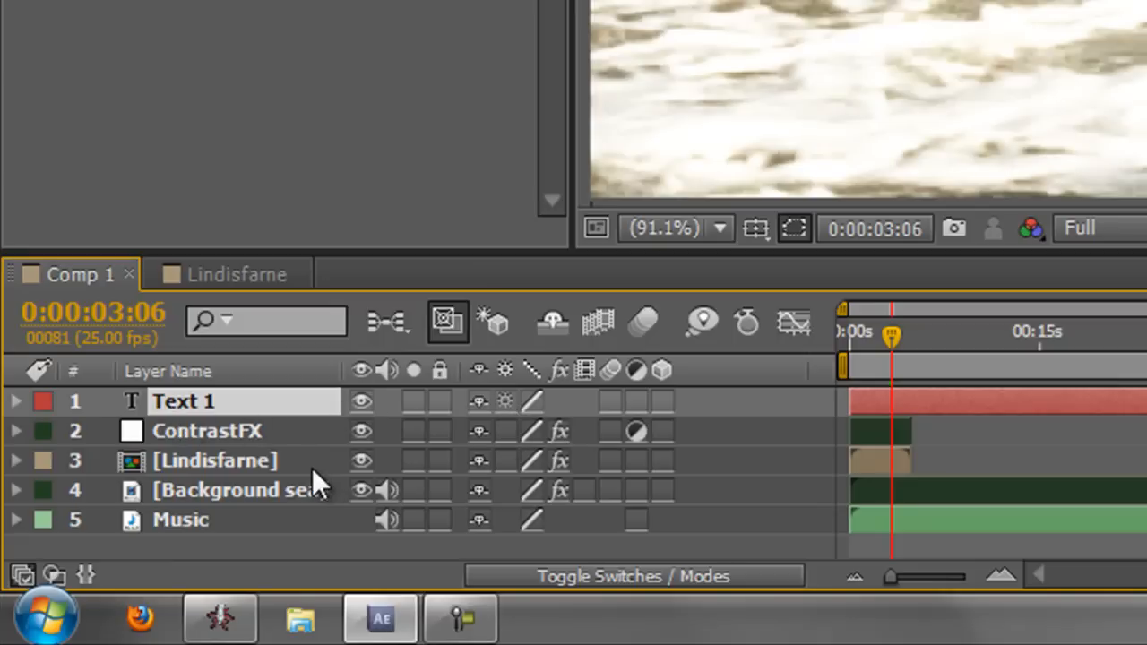
mouse_move(510, 474)
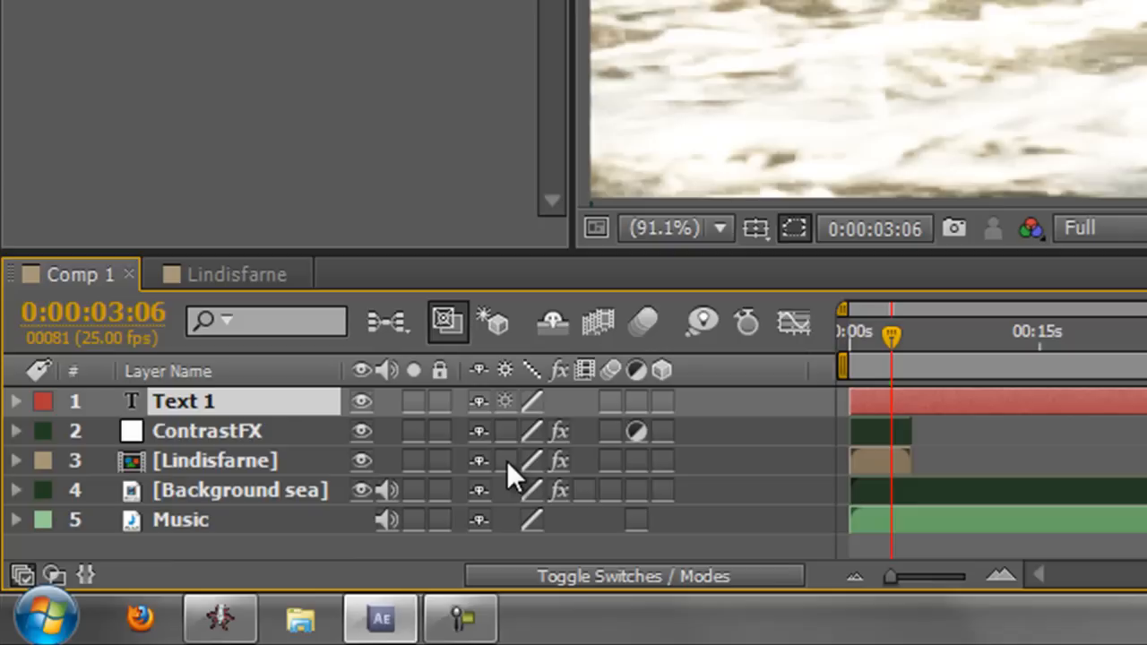
mouse_move(538, 409)
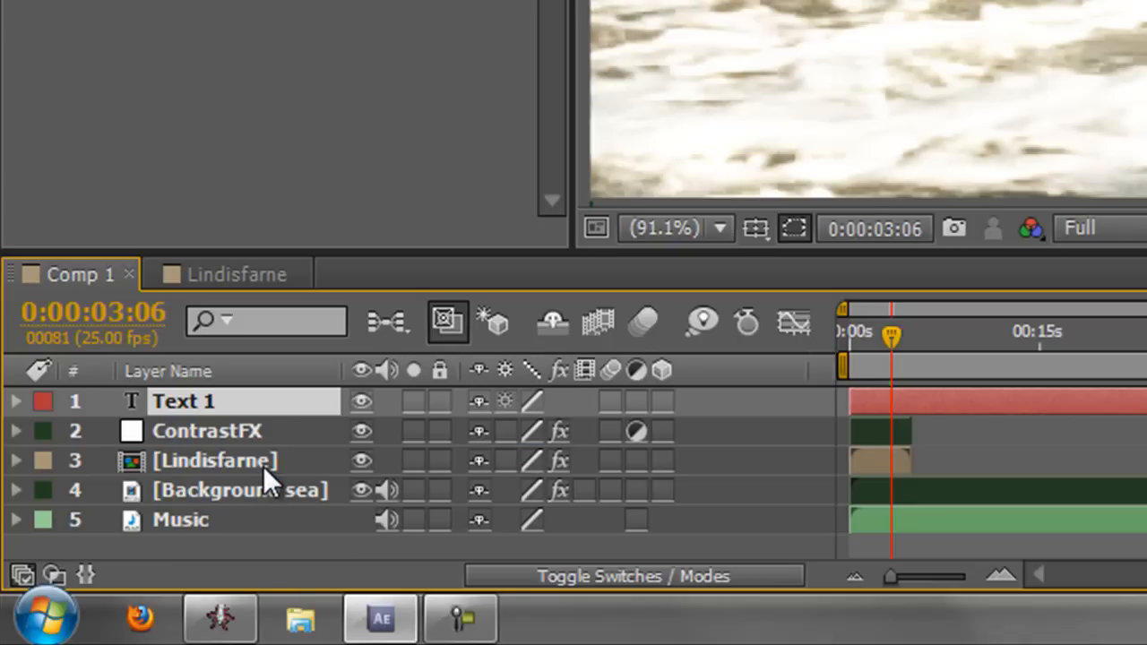
mouse_move(565, 390)
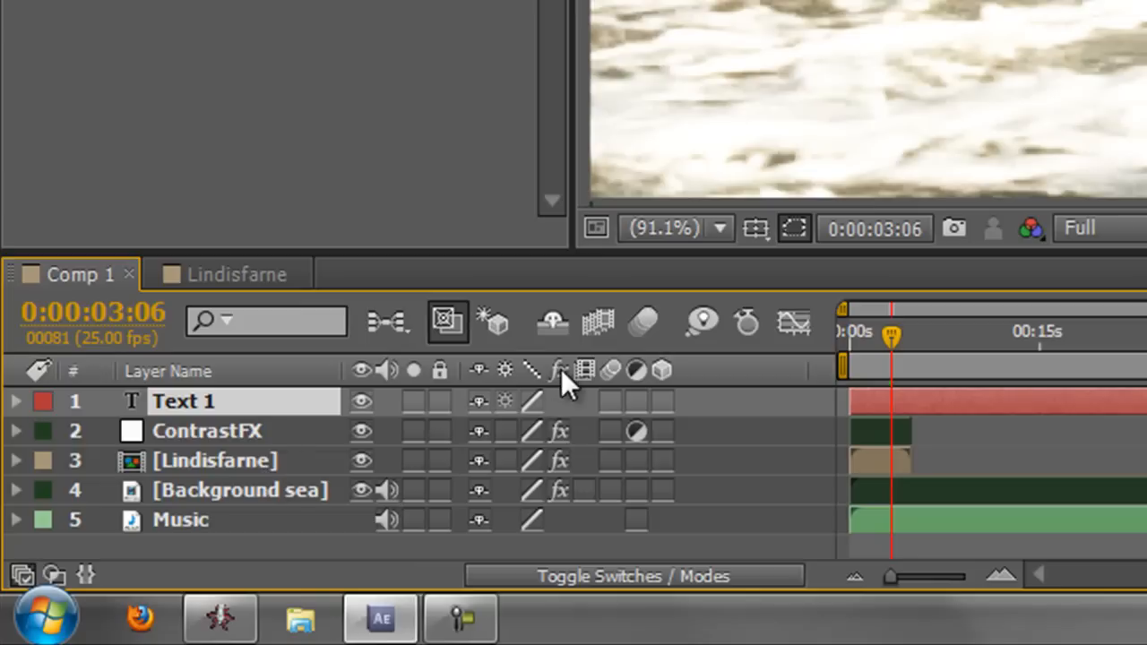
mouse_move(547, 441)
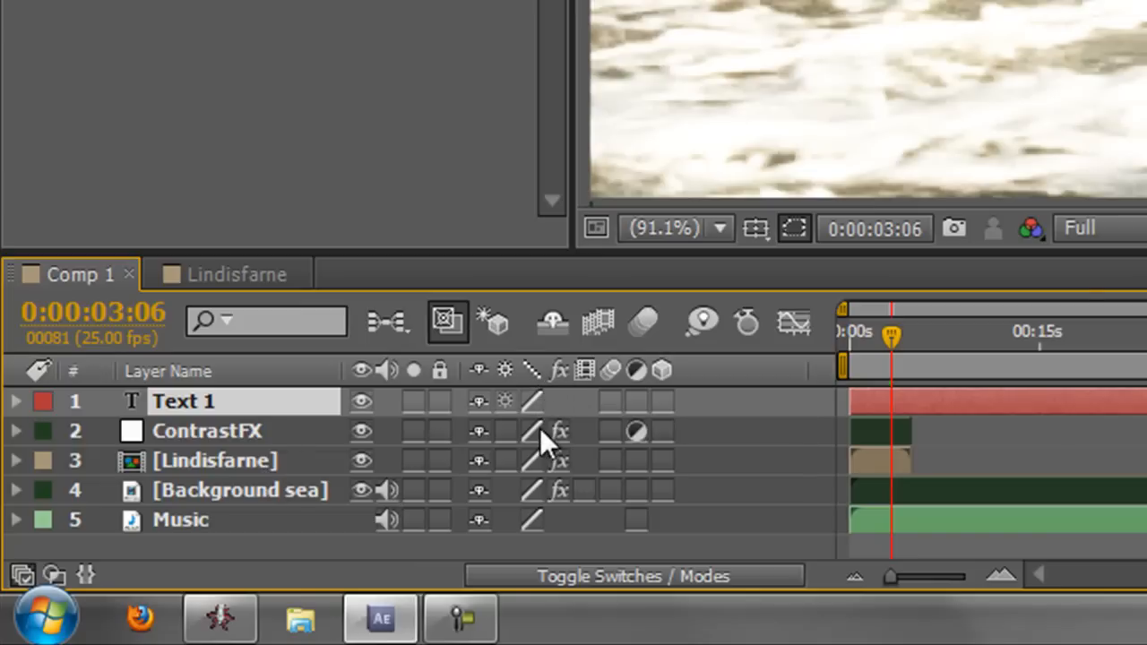
mouse_move(540, 549)
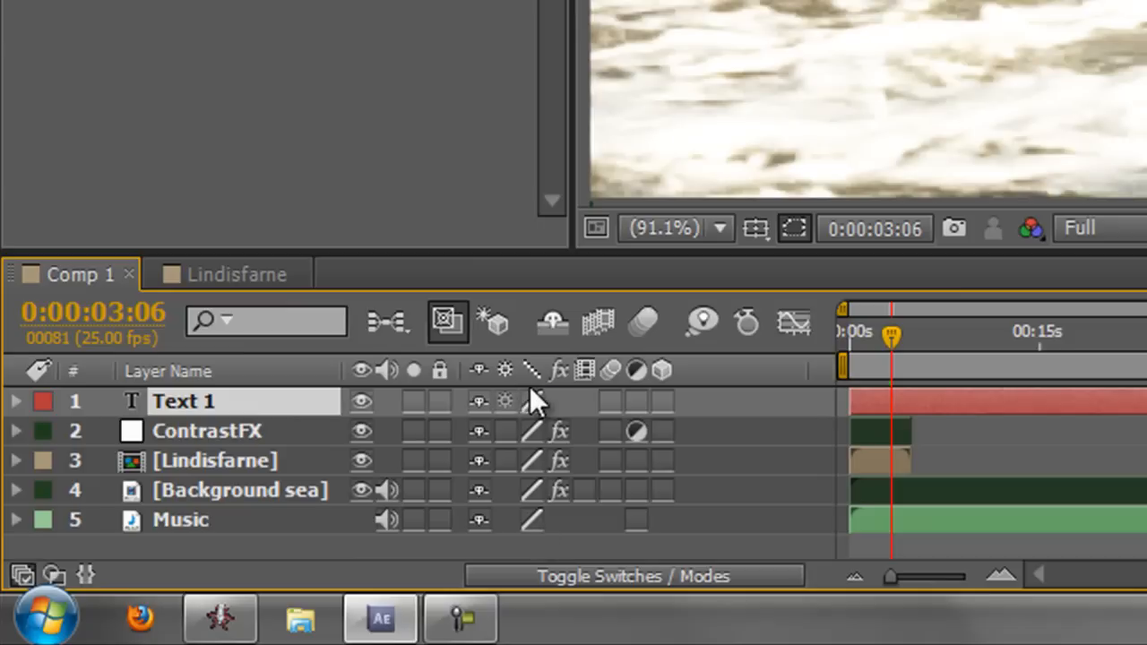
mouse_move(551, 537)
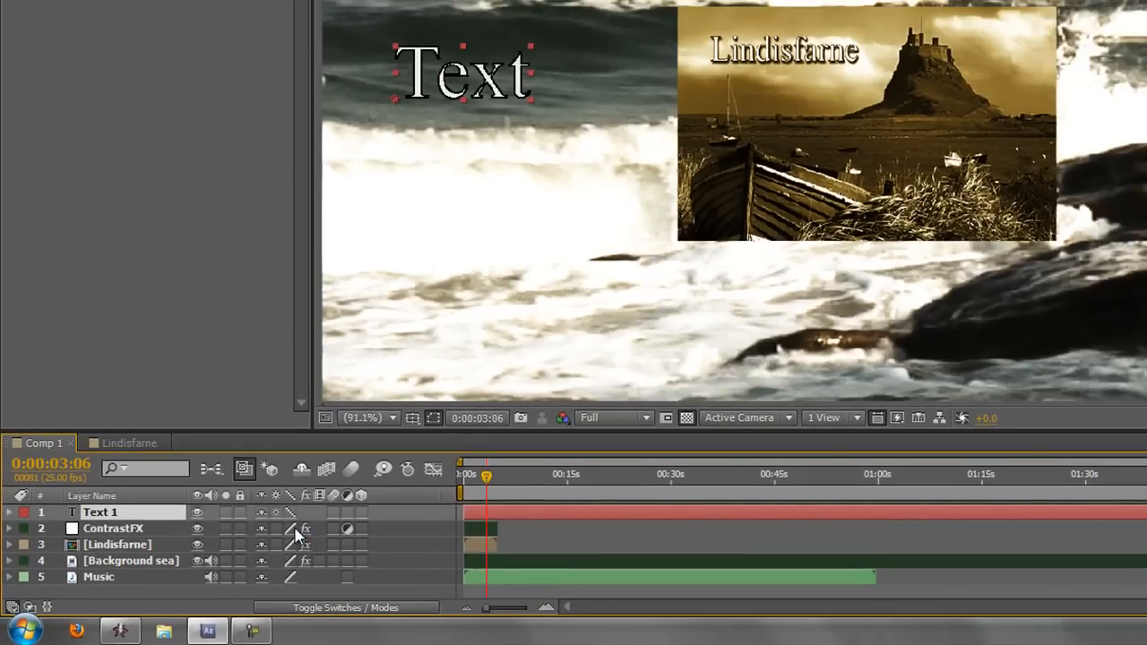
mouse_move(535, 145)
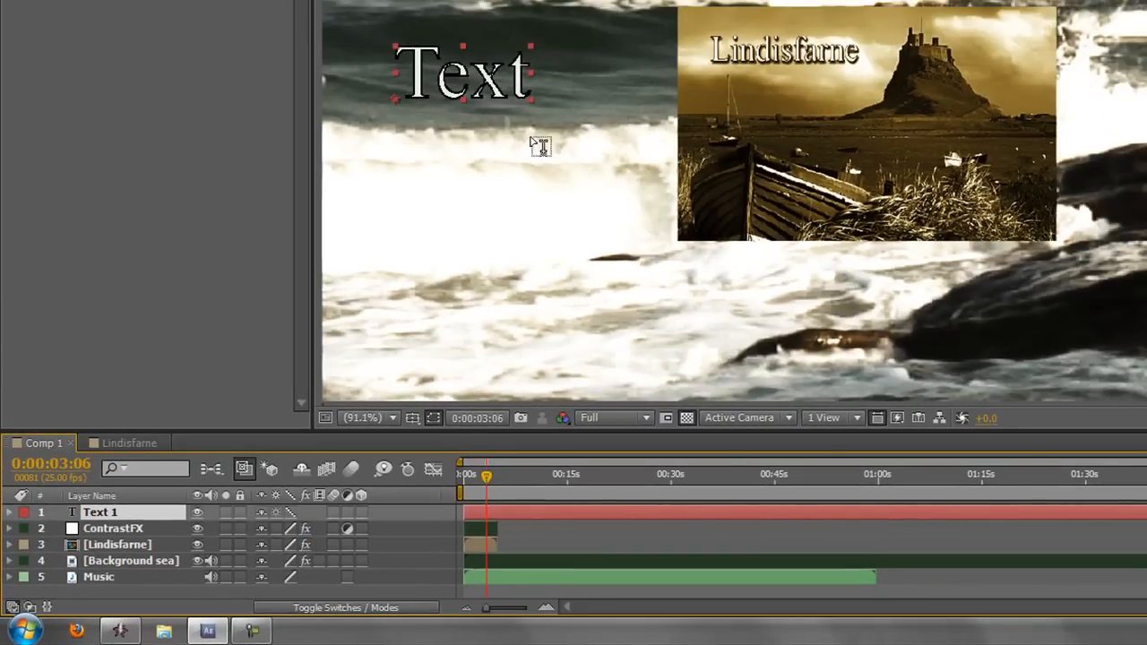
mouse_move(358, 456)
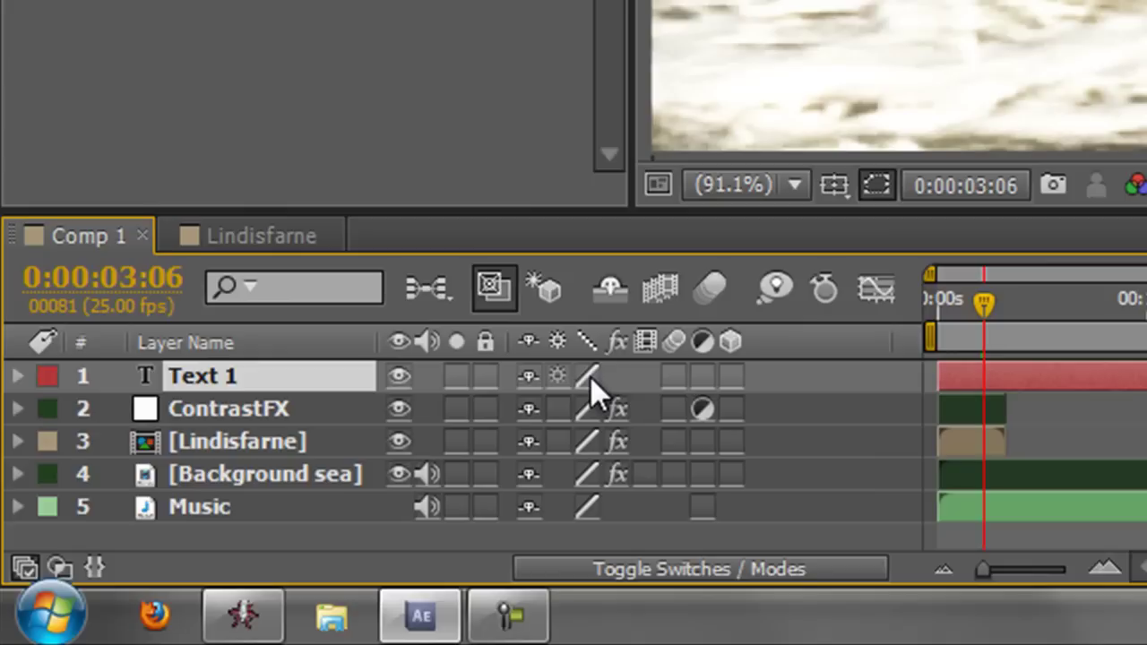
mouse_move(600, 407)
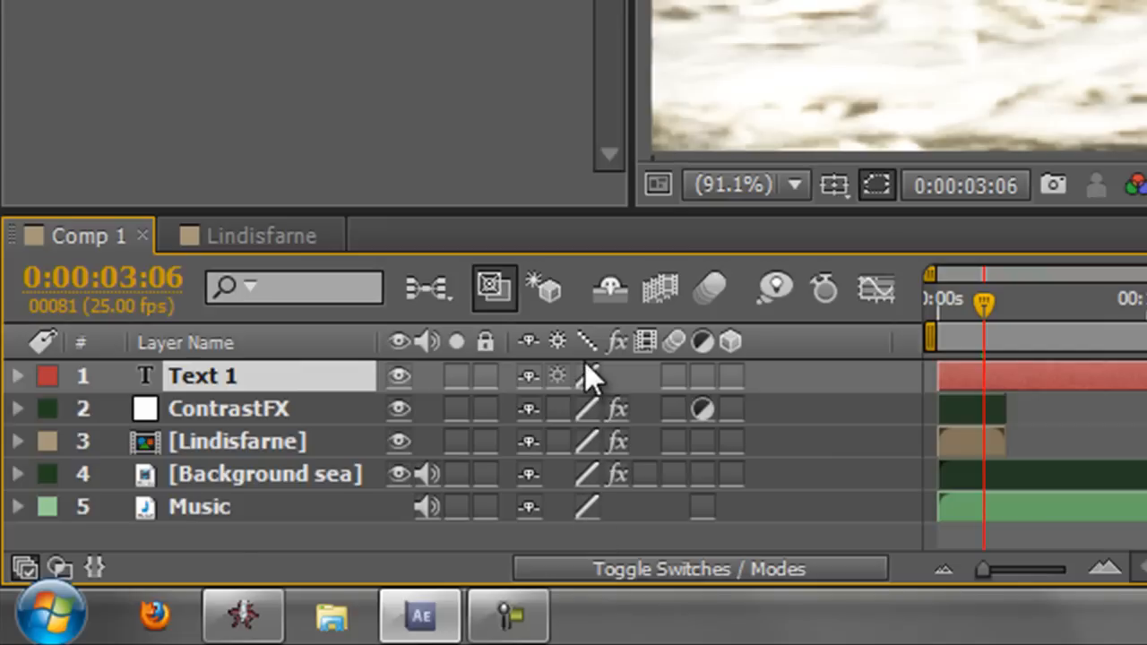
mouse_move(591, 394)
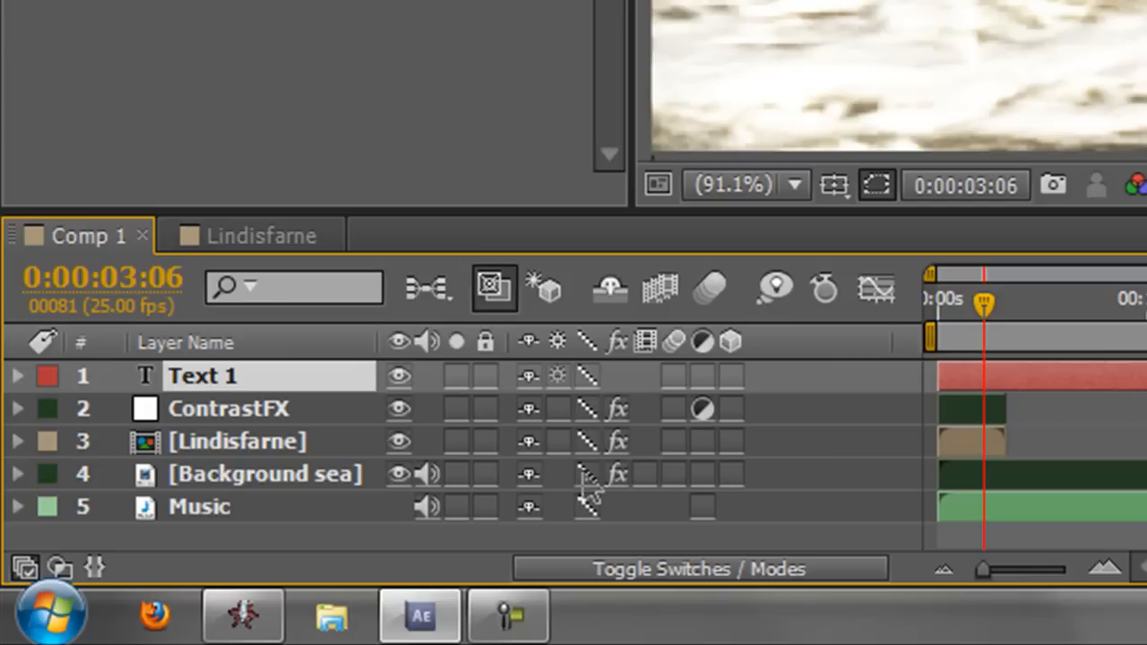
mouse_move(589, 448)
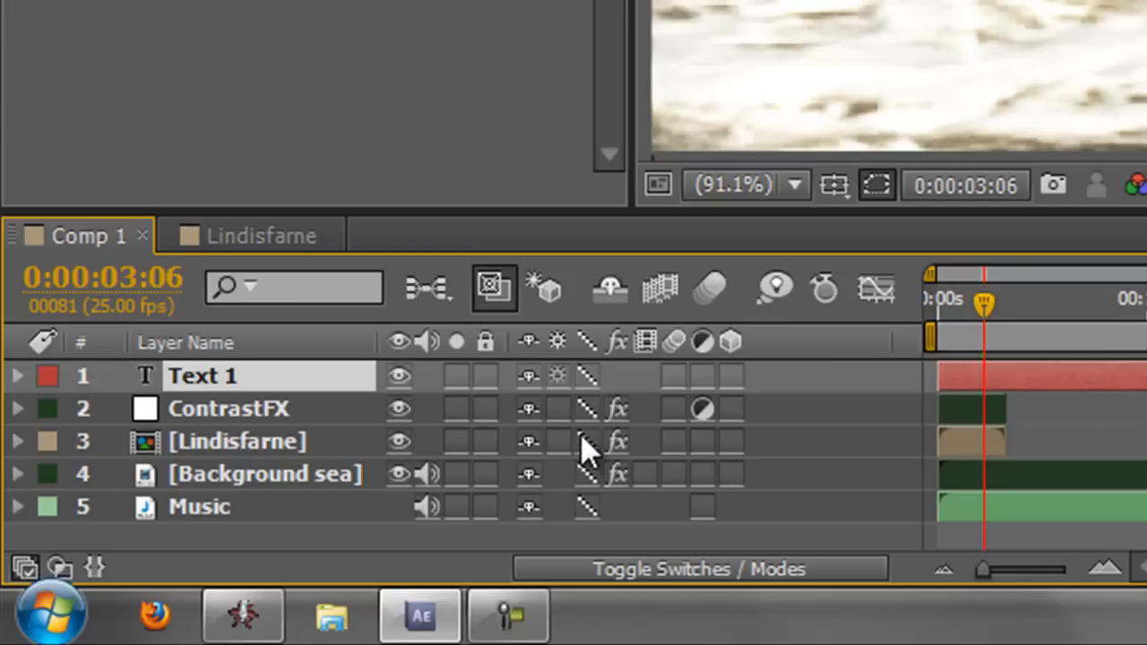
mouse_move(591, 390)
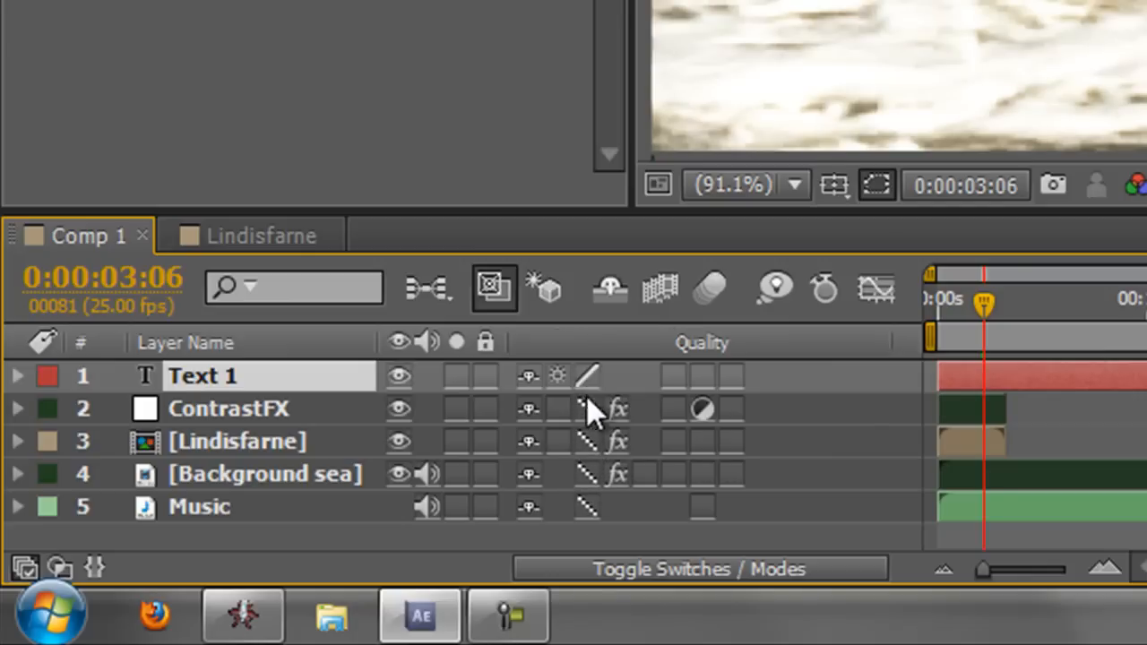
left_click(694, 568)
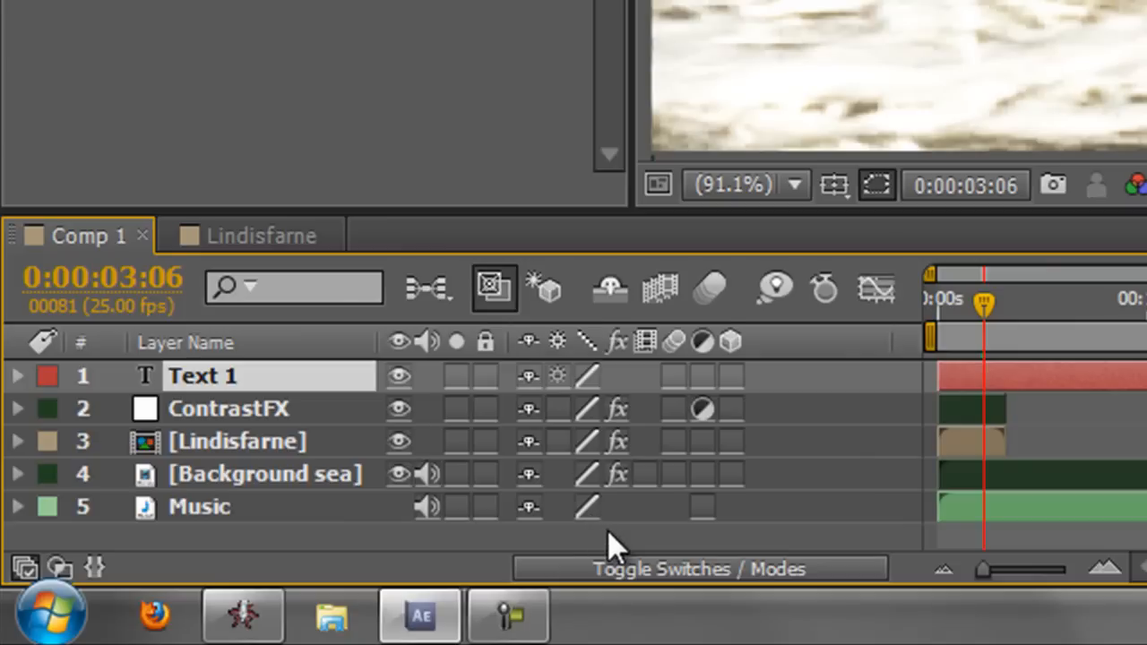
mouse_move(623, 426)
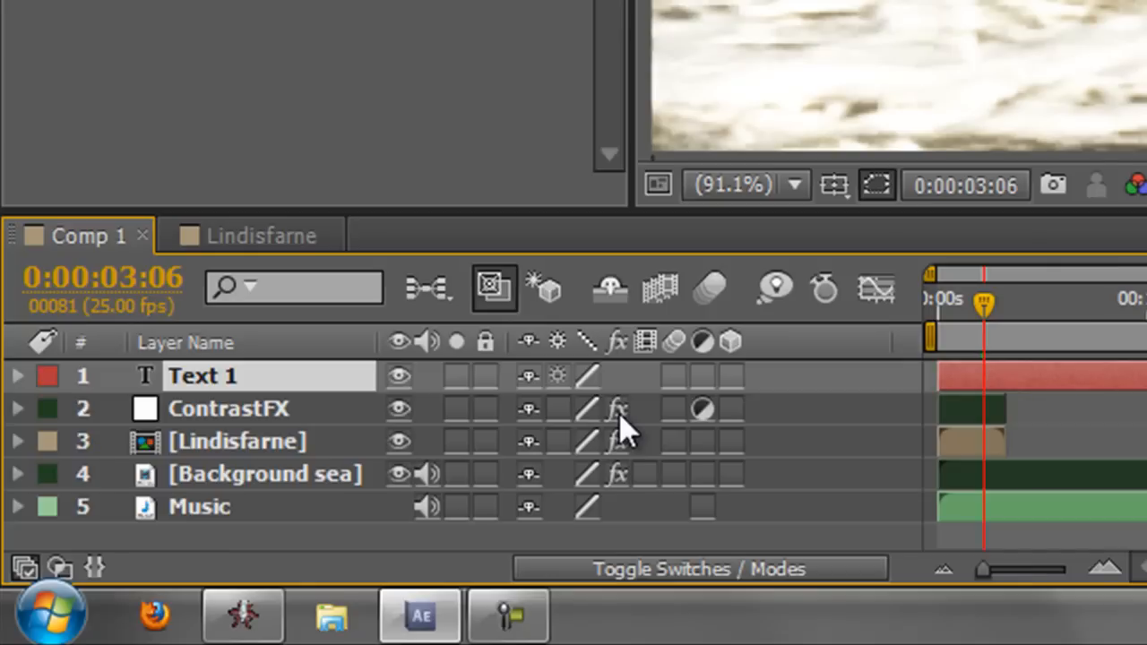
mouse_move(285, 466)
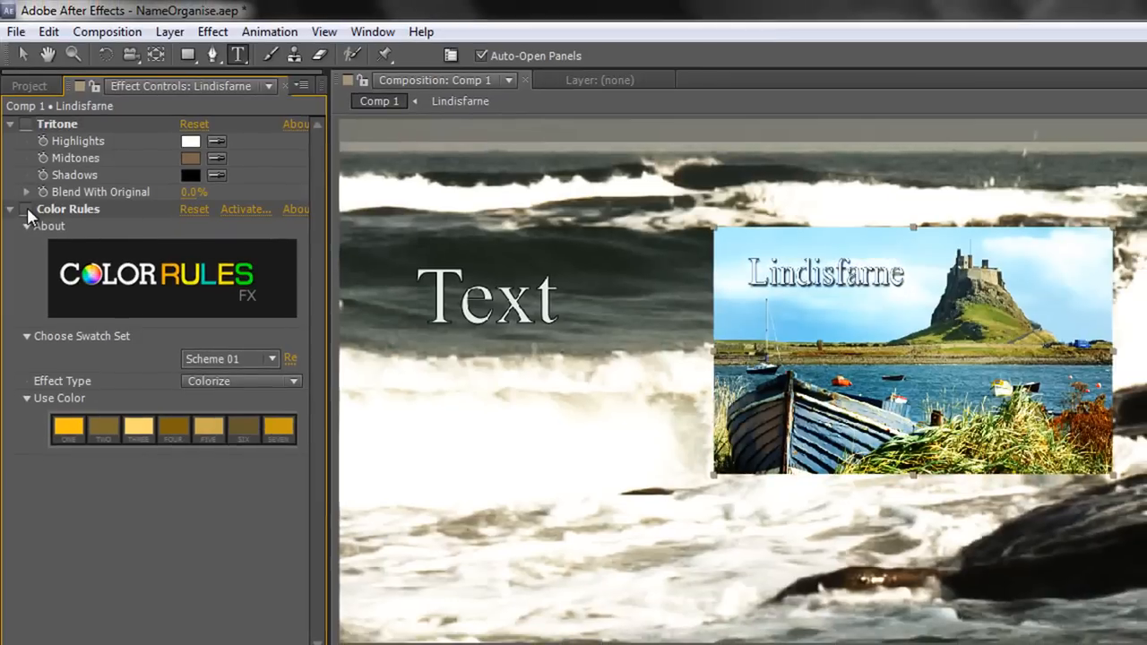
left_click(25, 208)
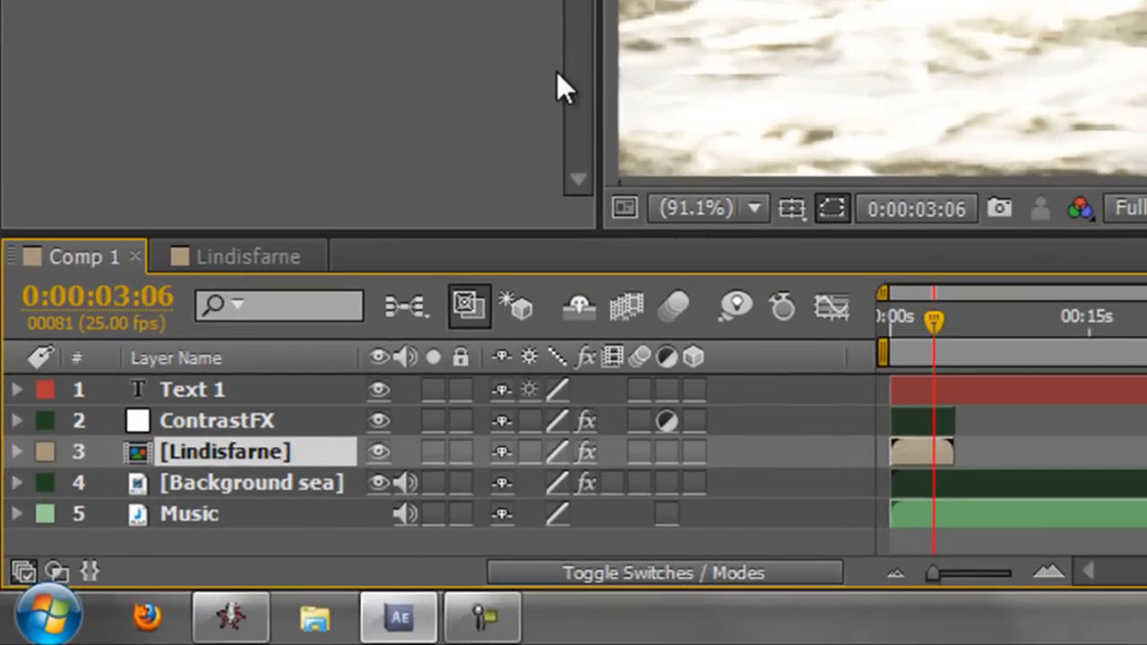
mouse_move(609, 359)
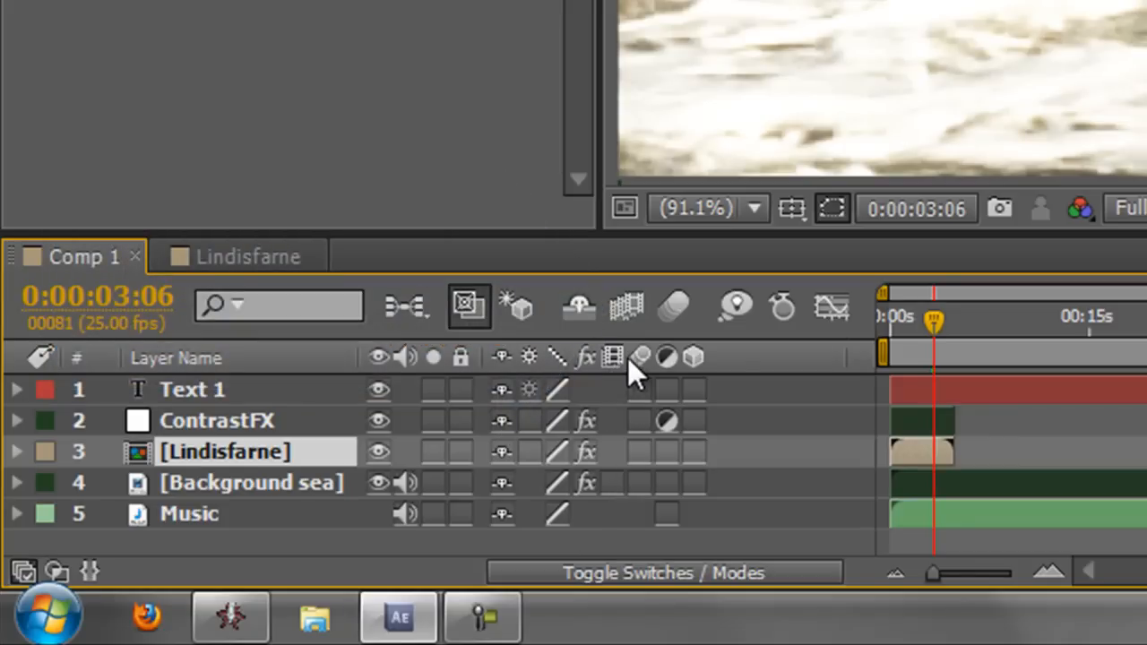
mouse_move(640, 356)
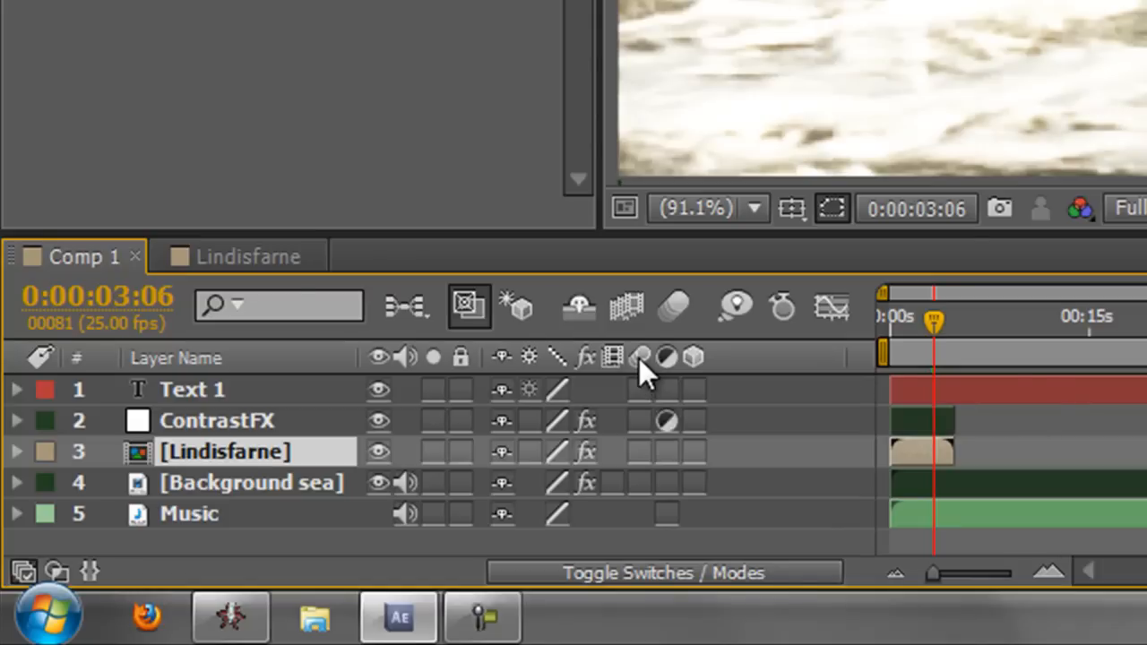
mouse_move(641, 488)
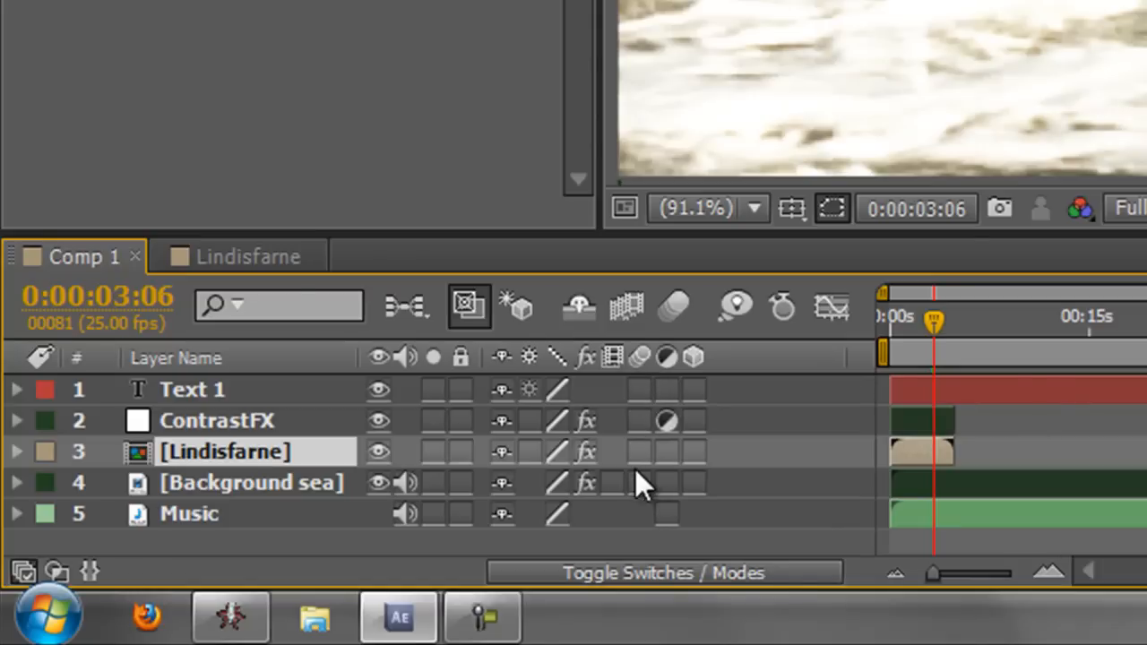
mouse_move(678, 305)
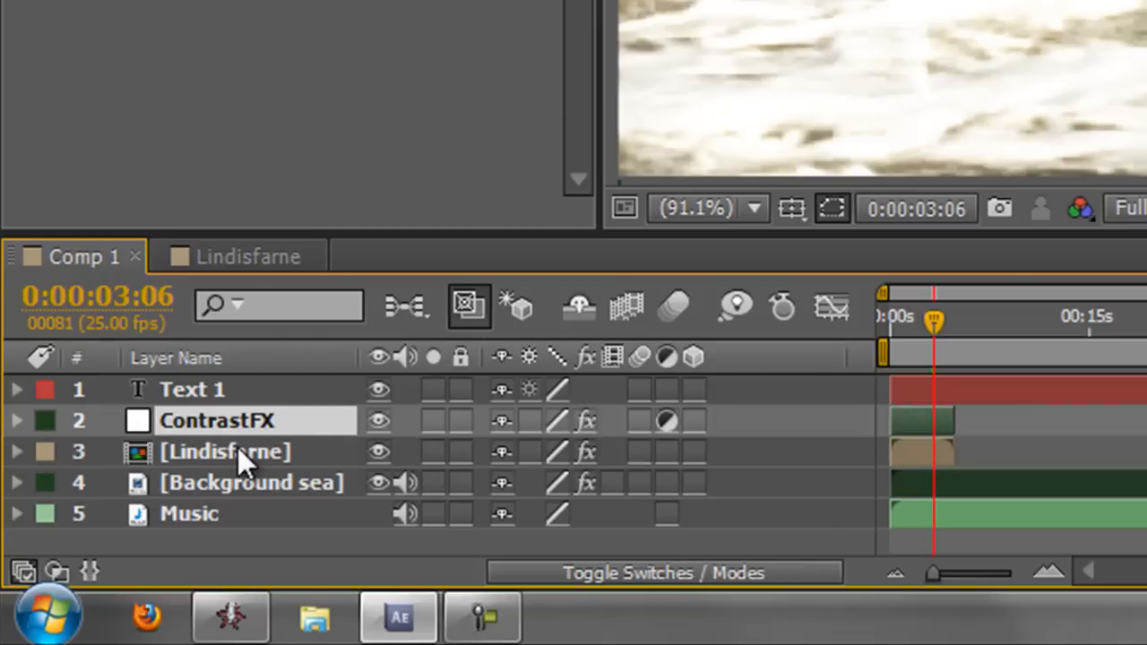
mouse_move(244, 397)
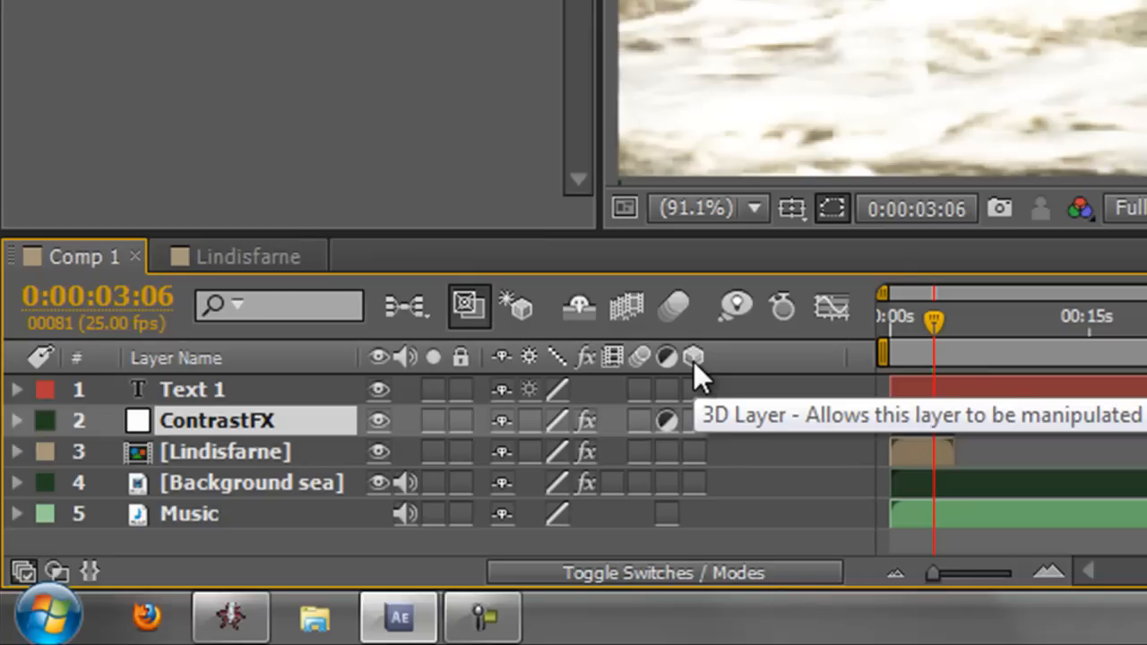
mouse_move(697, 519)
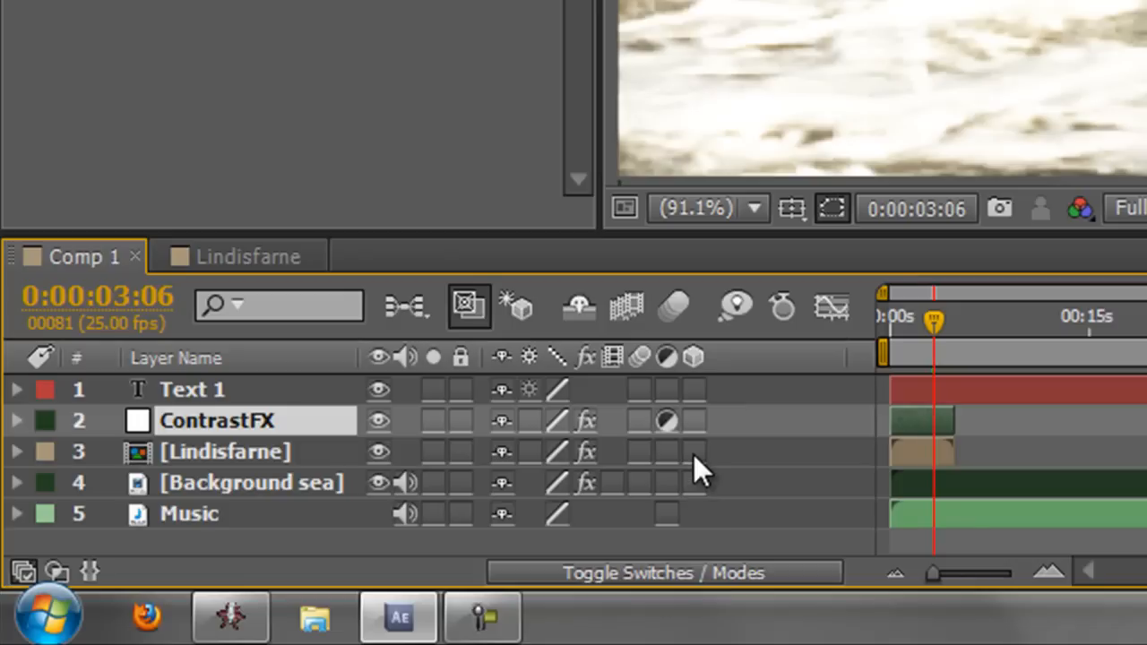
mouse_move(300, 493)
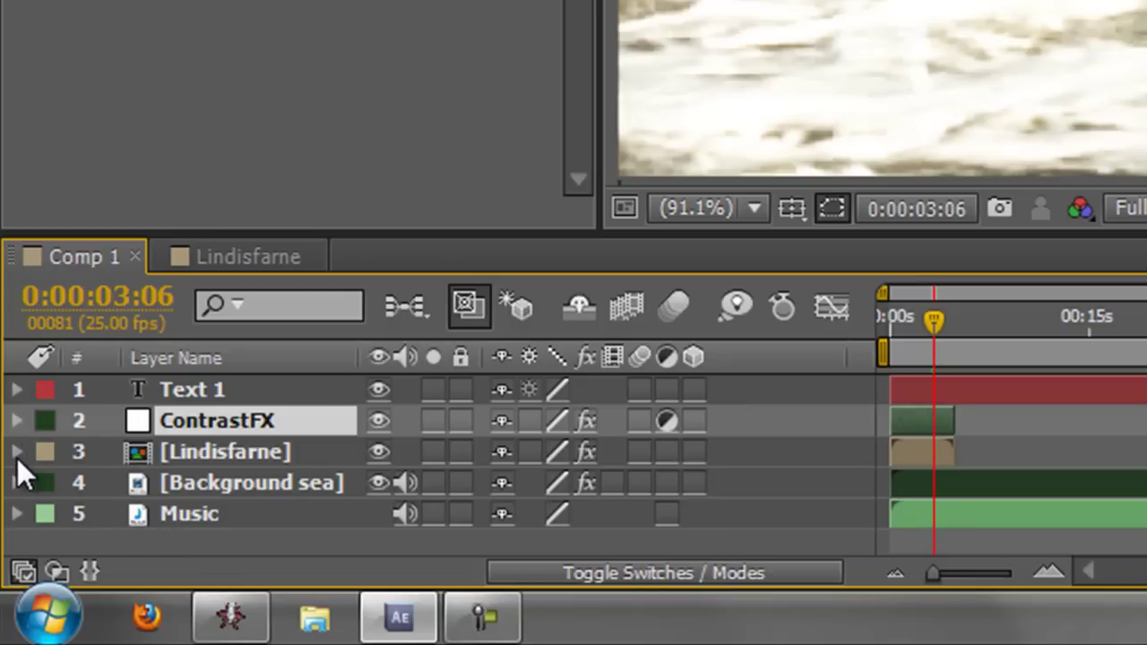
Expand Lindisfarne's Transform group and switch the layer to 3D
left_click(17, 451)
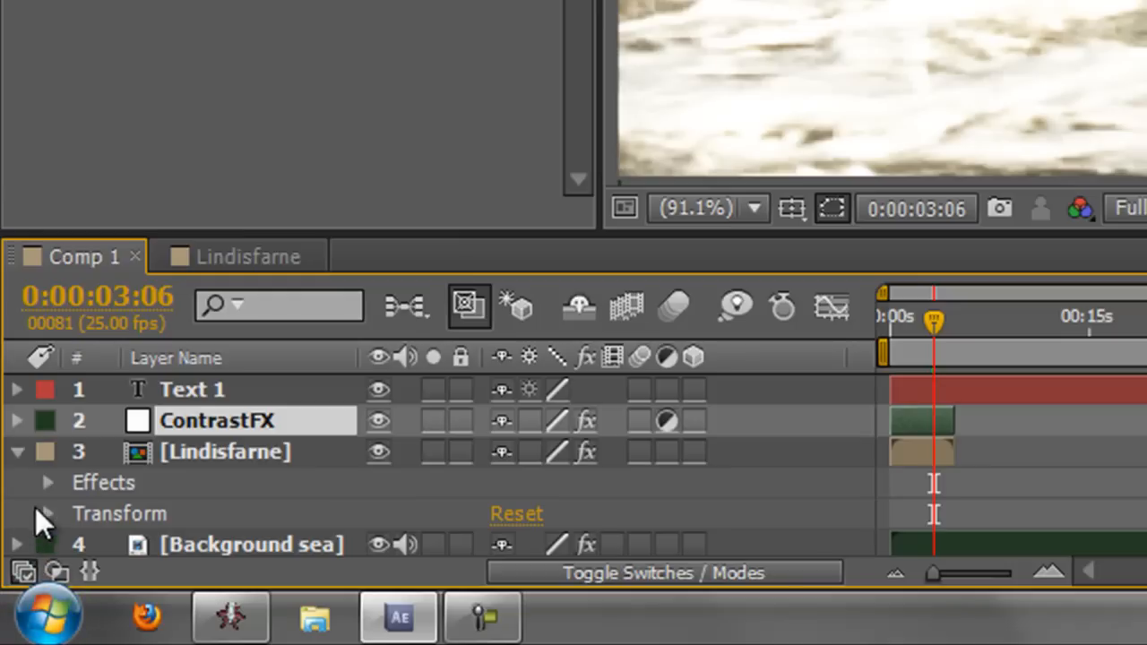
left_click(46, 512)
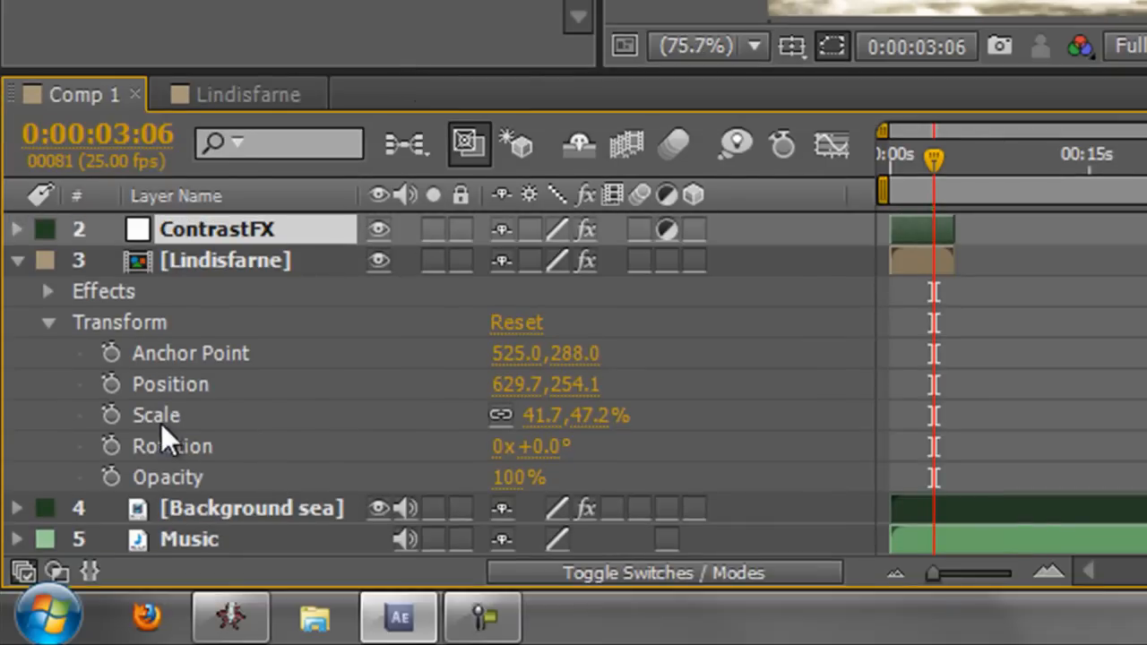
mouse_move(520, 421)
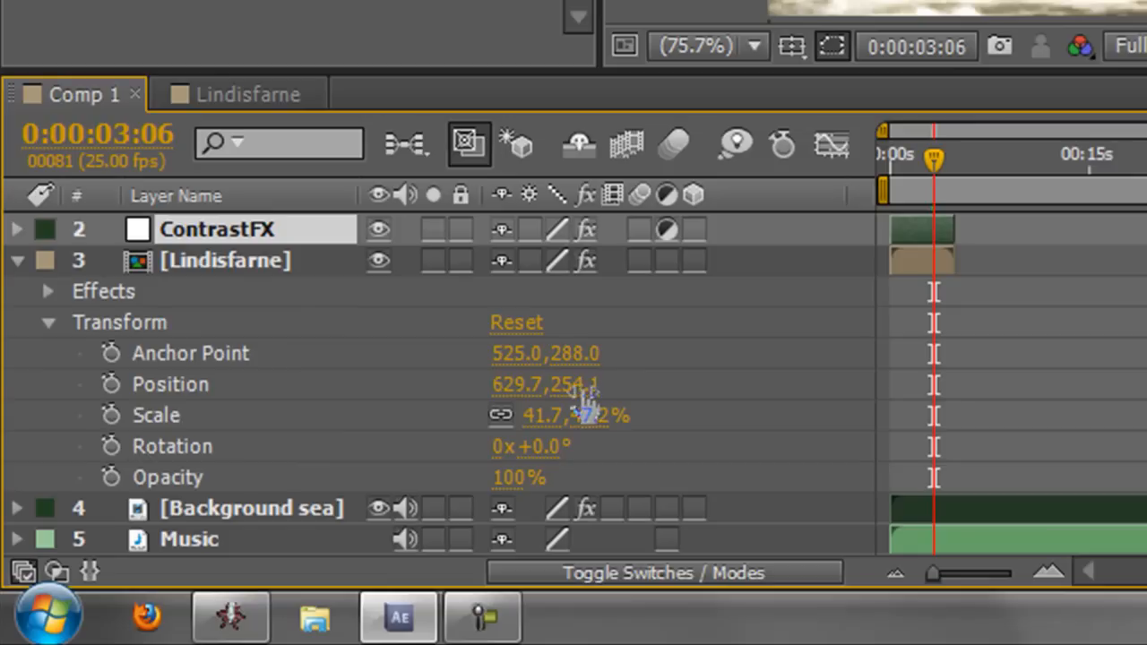
mouse_move(705, 279)
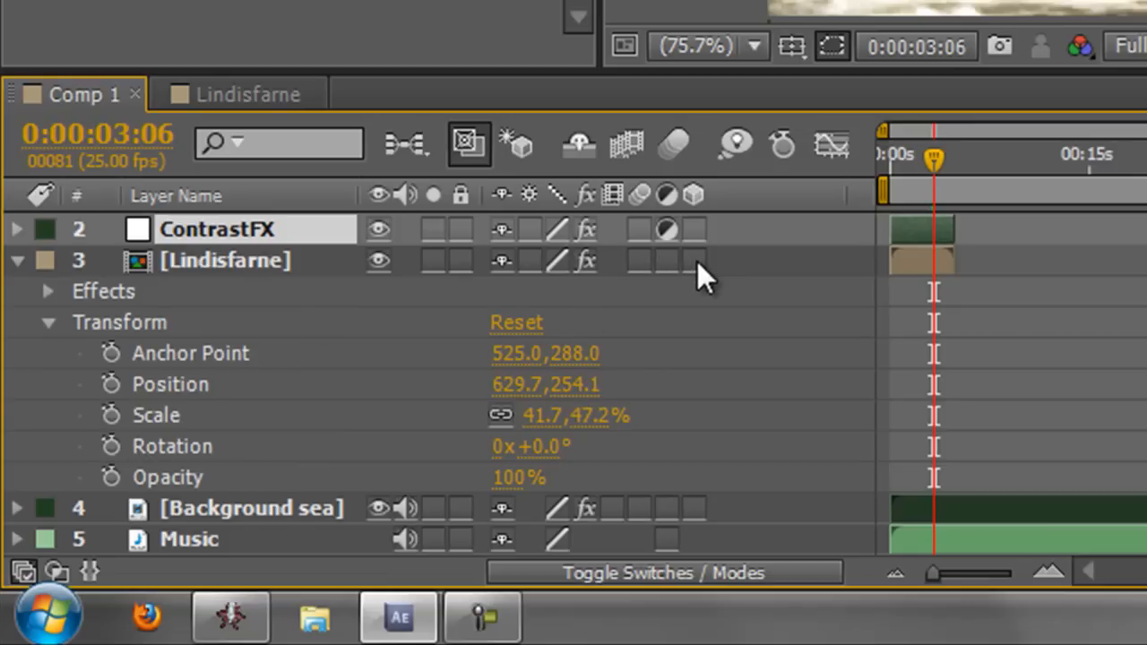
left_click(688, 261)
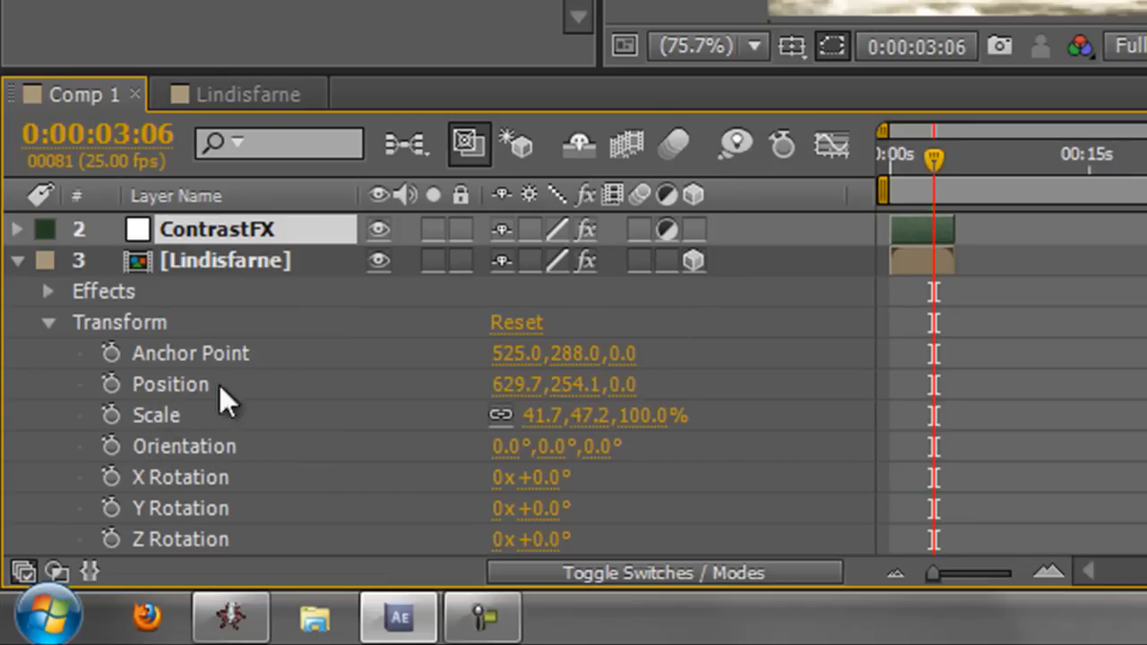
mouse_move(564, 407)
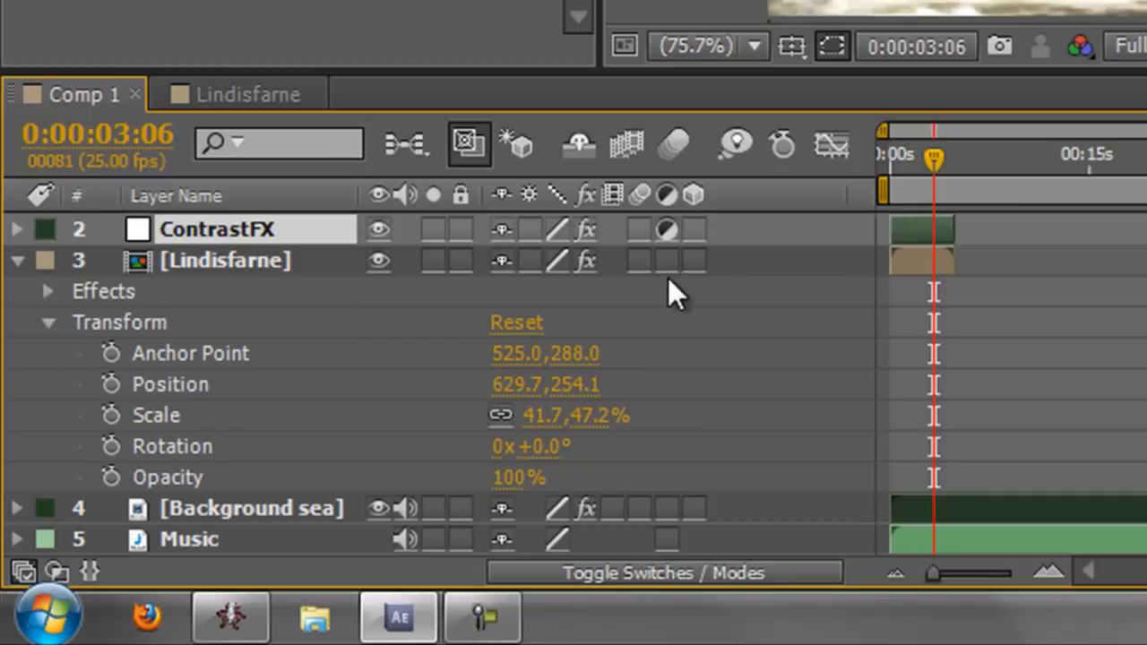
mouse_move(654, 296)
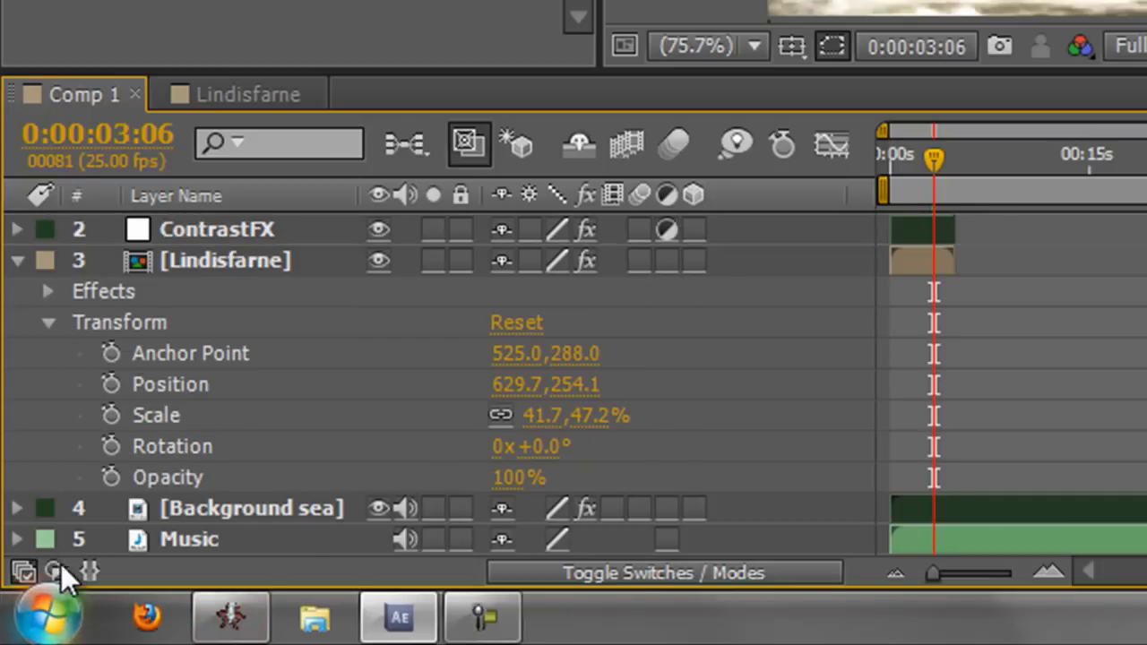
mouse_move(67, 573)
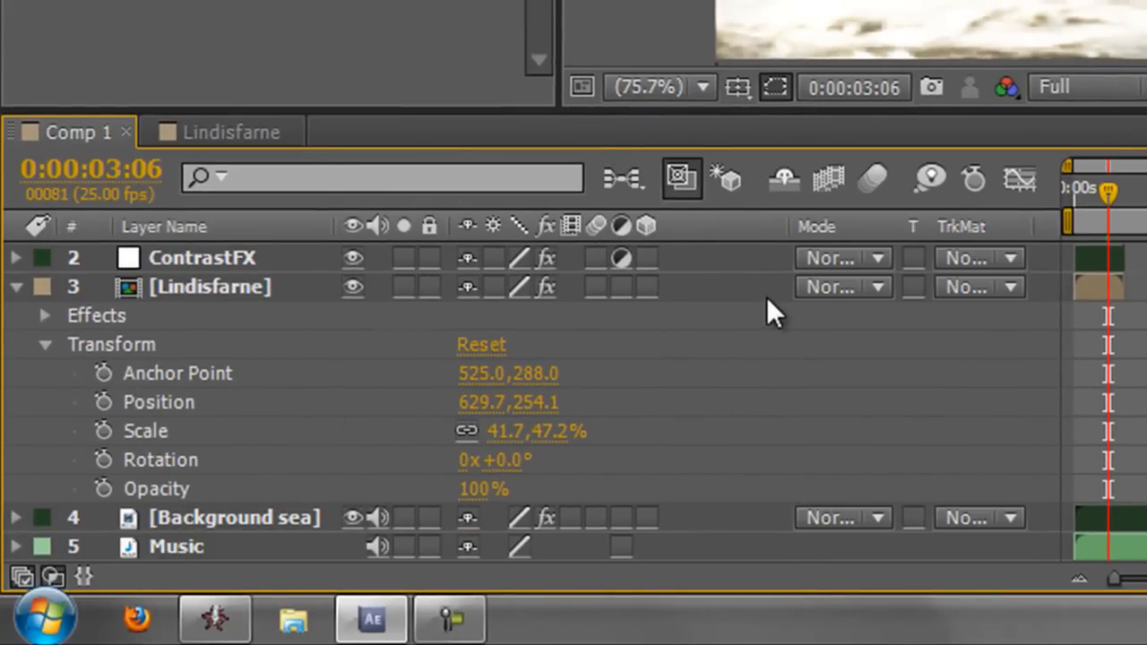
mouse_move(900, 282)
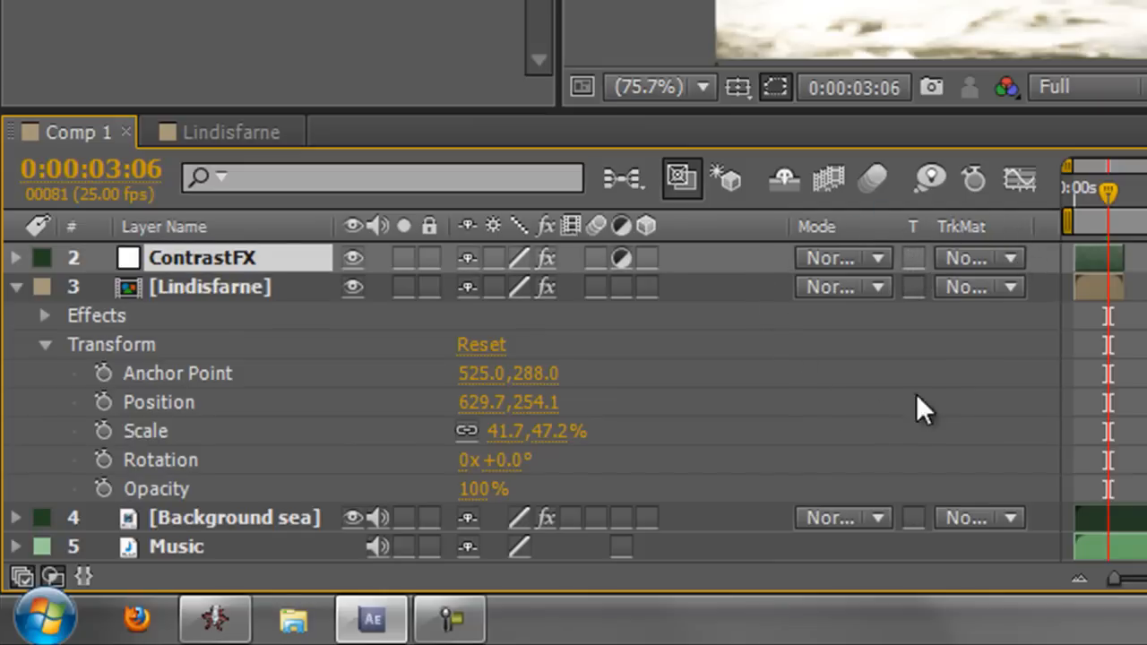
mouse_move(896, 269)
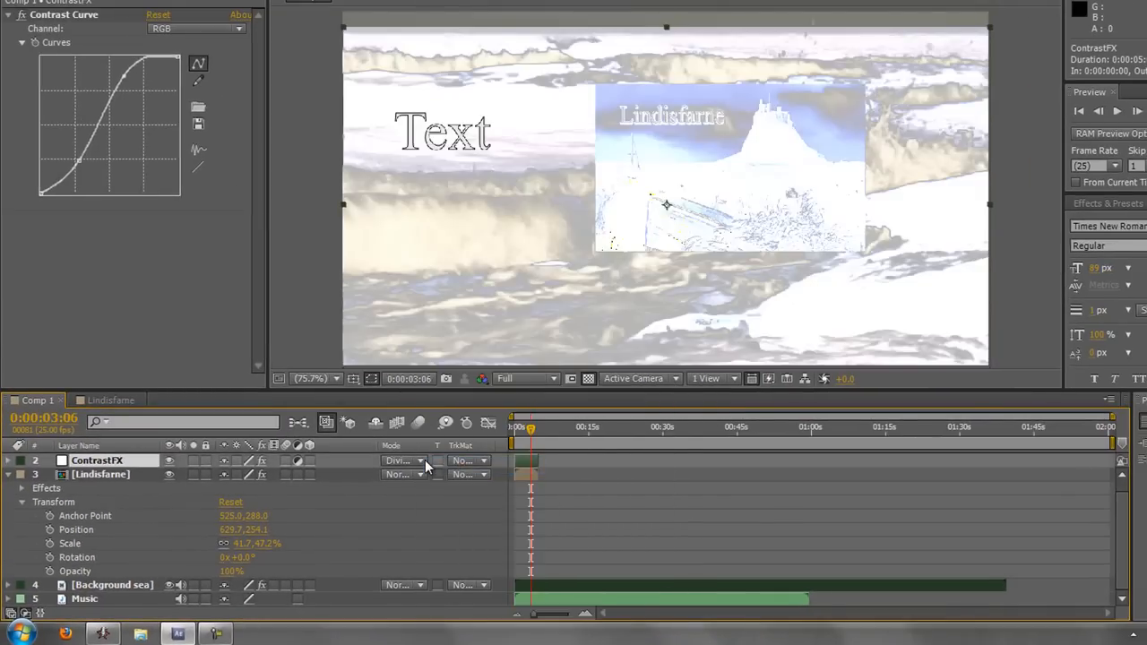
Change ContrastFX's blending mode from Divide to a different mode
left_click(399, 461)
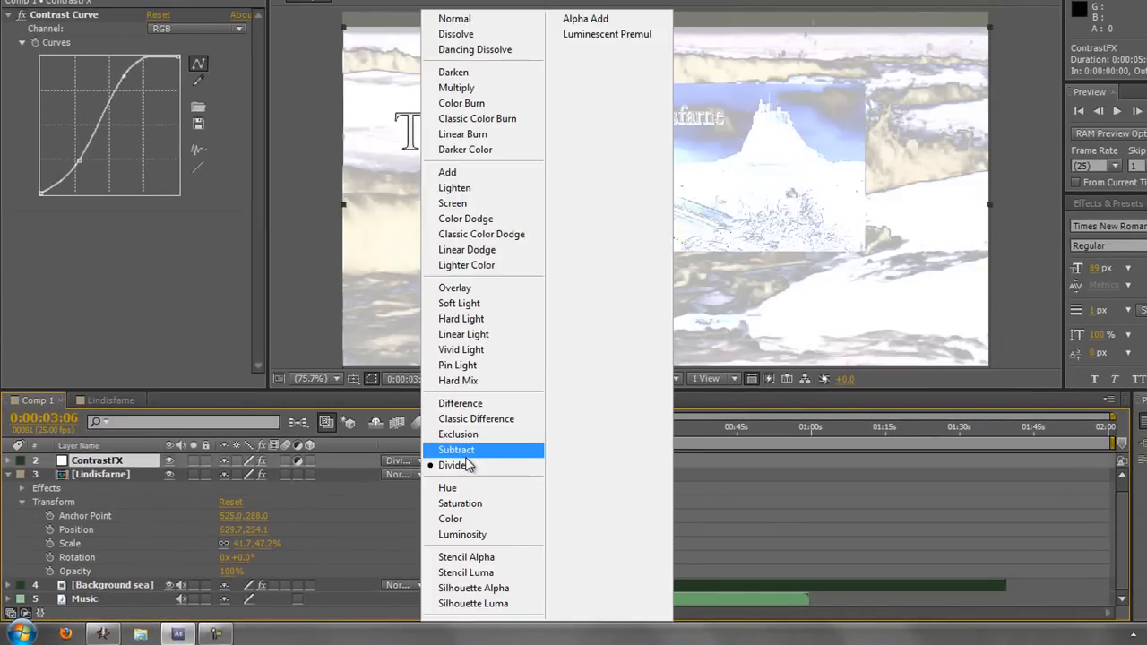
left_click(456, 450)
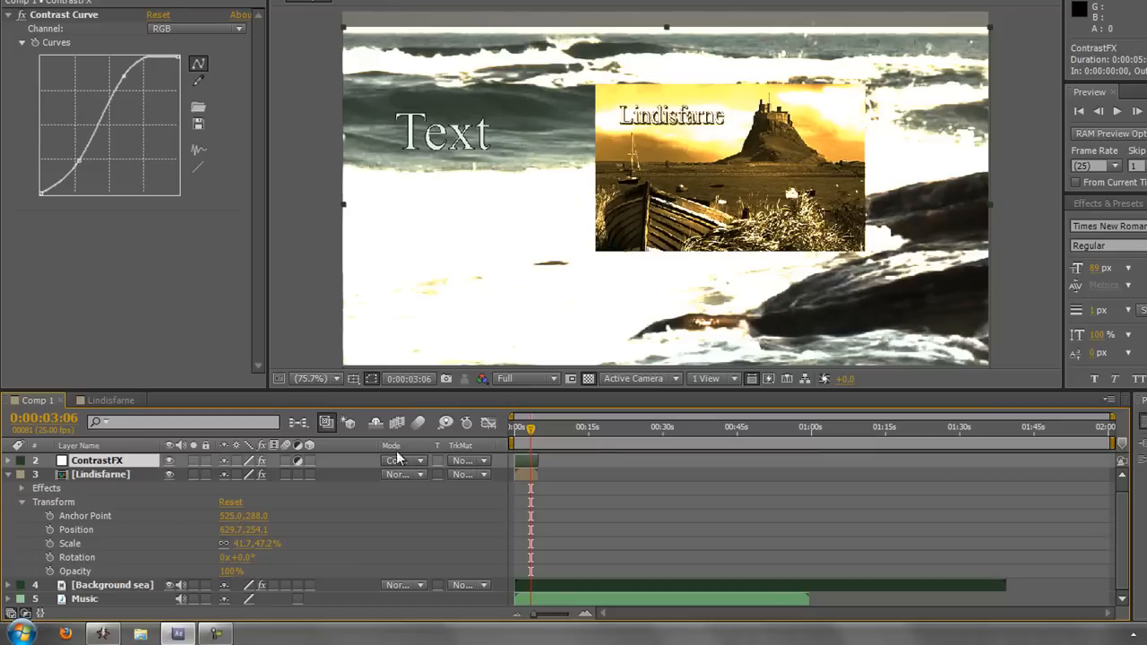
mouse_move(38, 627)
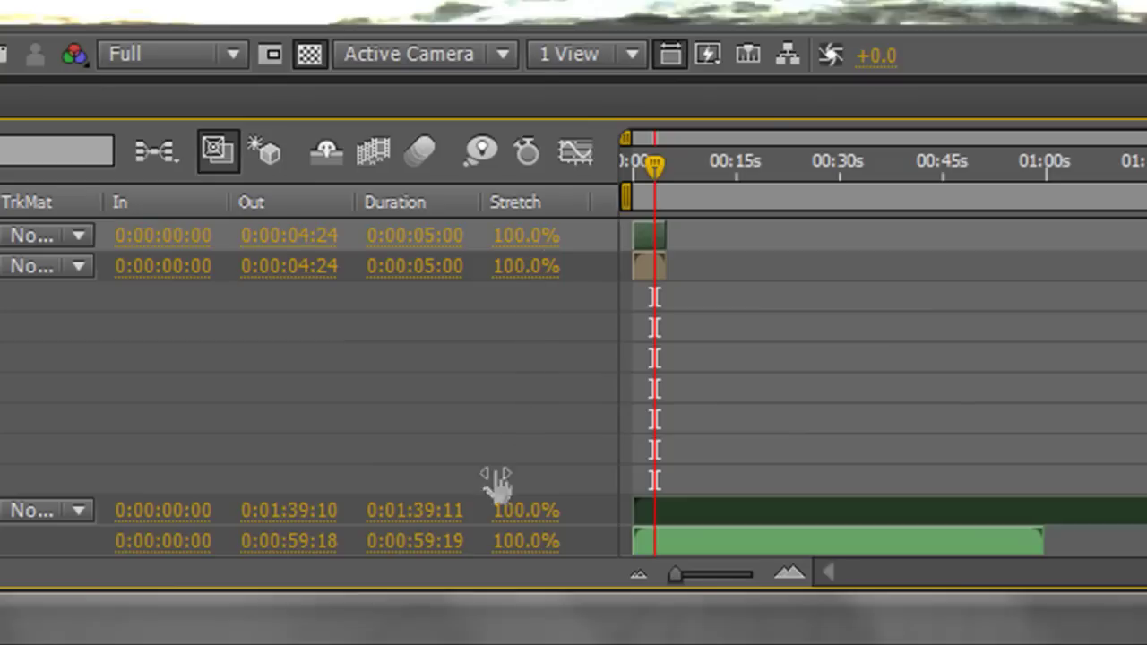
mouse_move(502, 529)
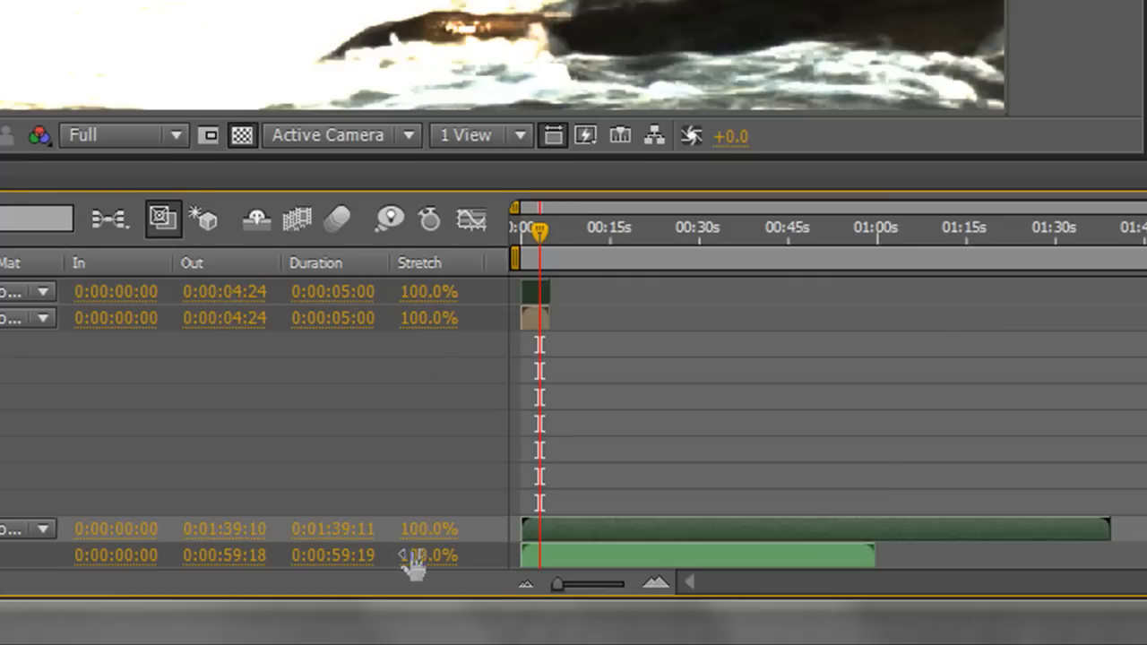
mouse_move(594, 321)
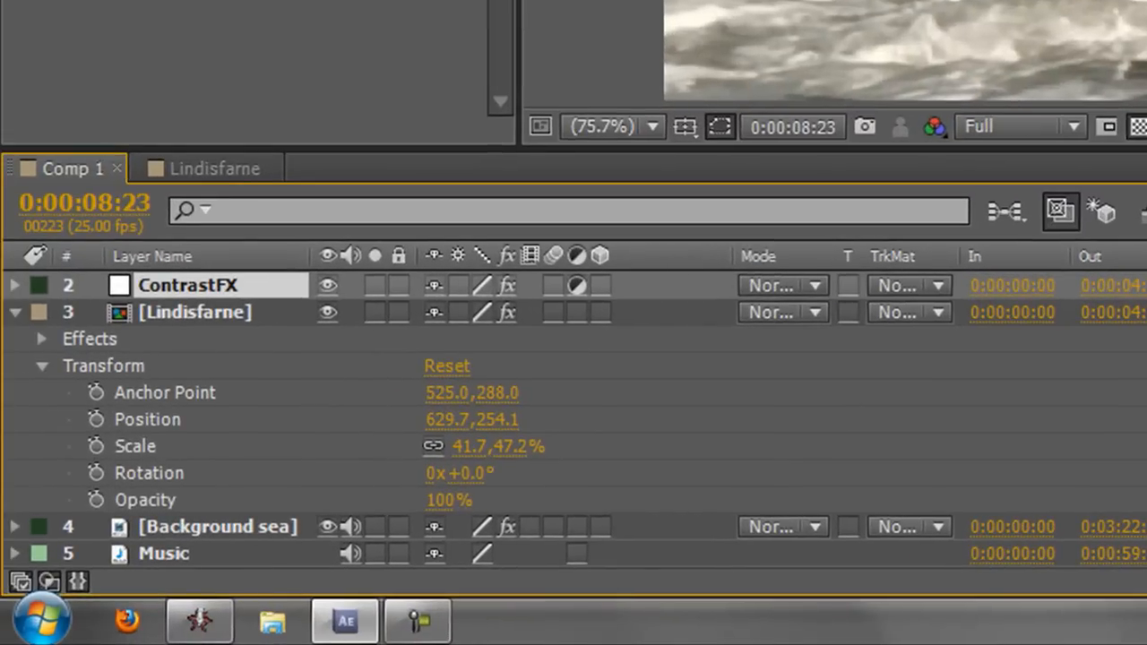
mouse_move(533, 554)
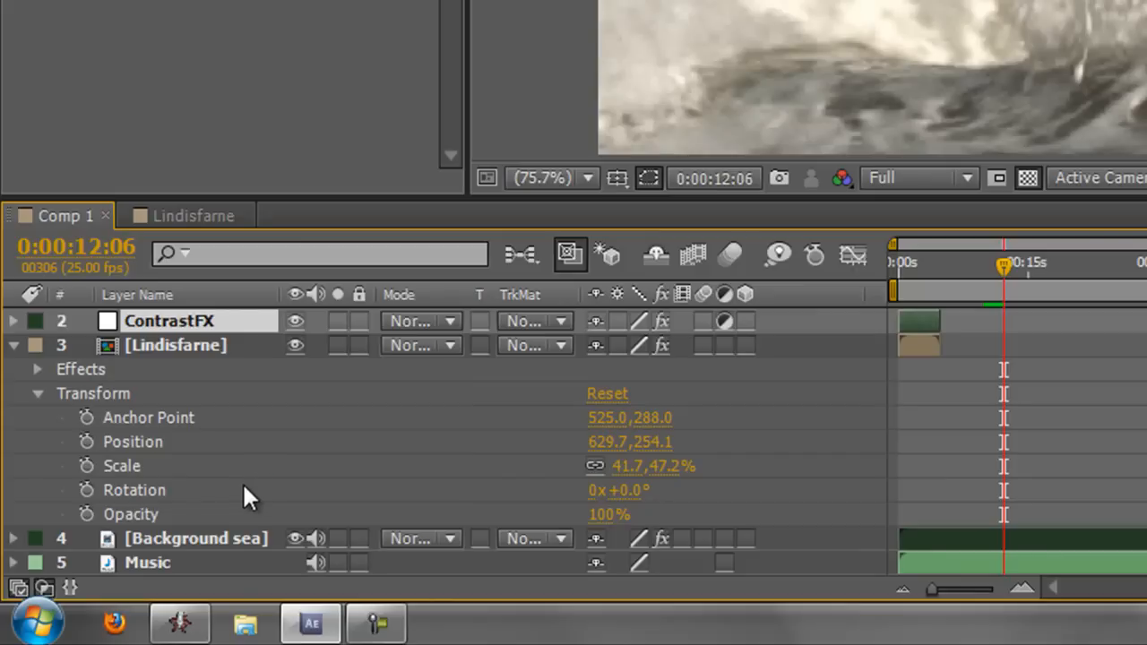
mouse_move(458, 239)
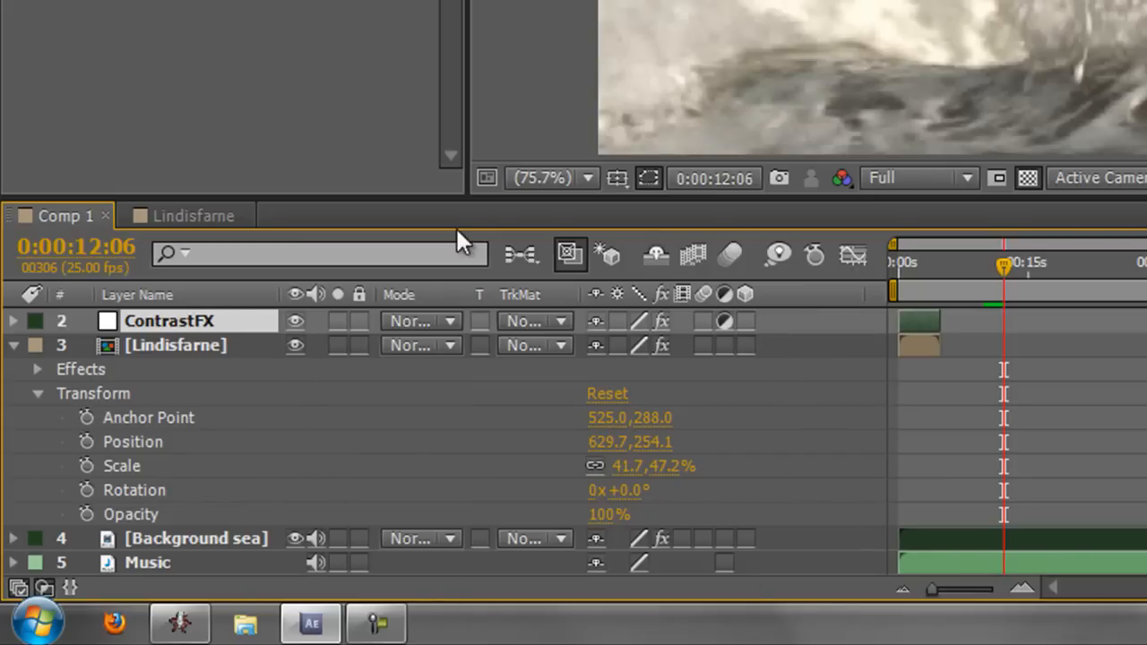
mouse_move(326, 479)
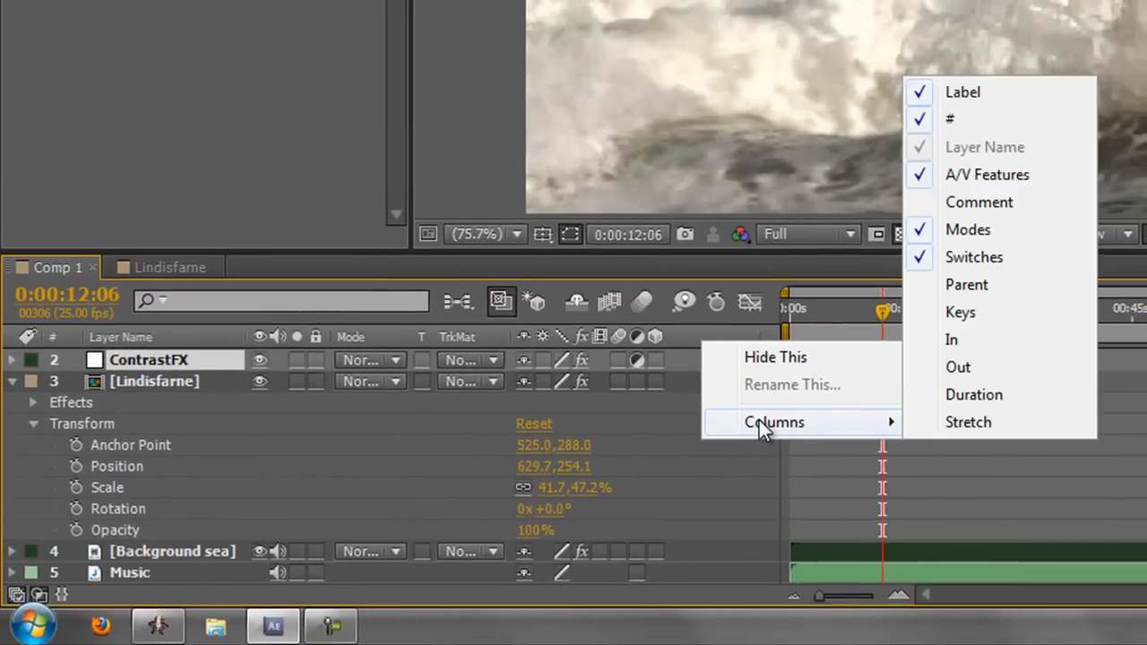
Show the Parent column in the timeline, then replace it with the Keys column
left_click(966, 284)
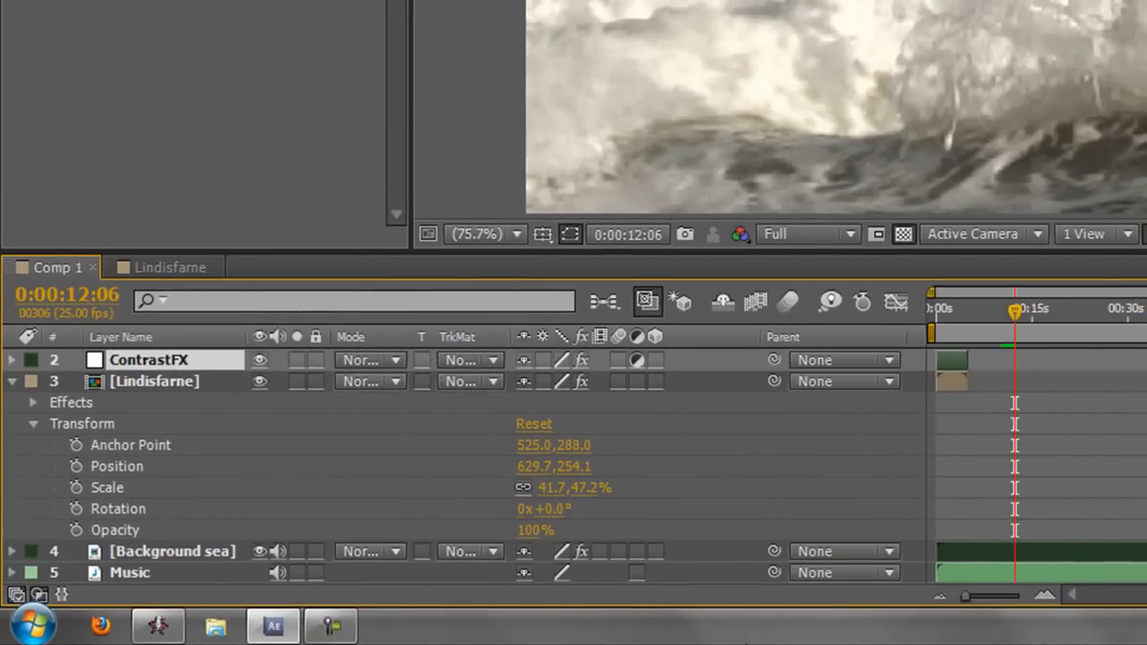
mouse_move(832, 349)
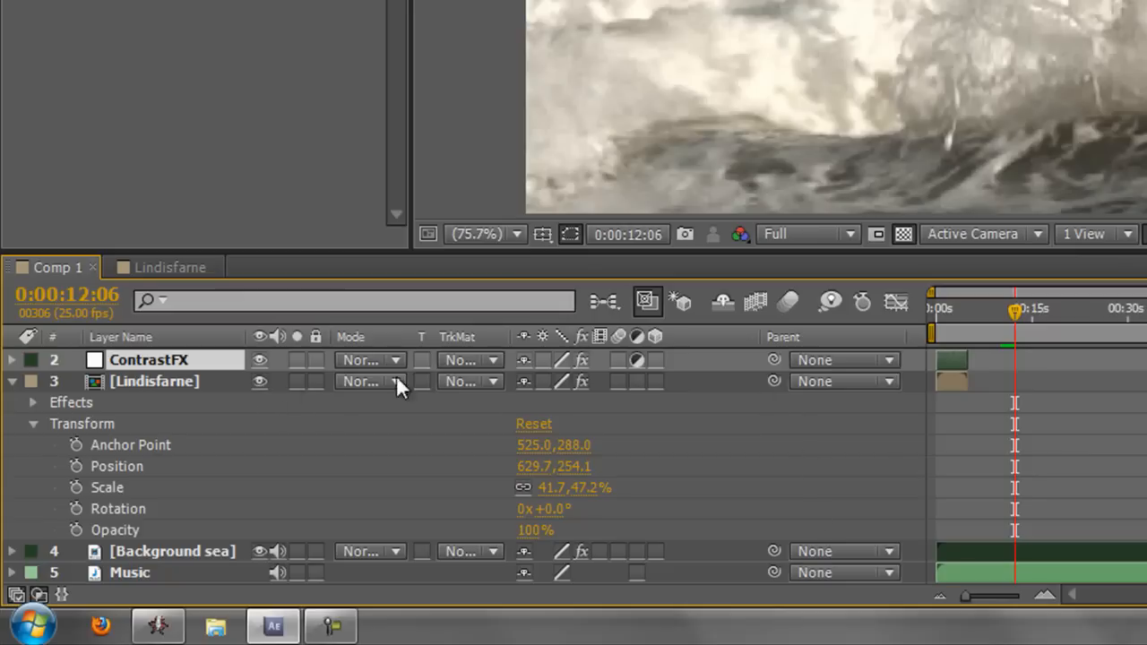
mouse_move(713, 470)
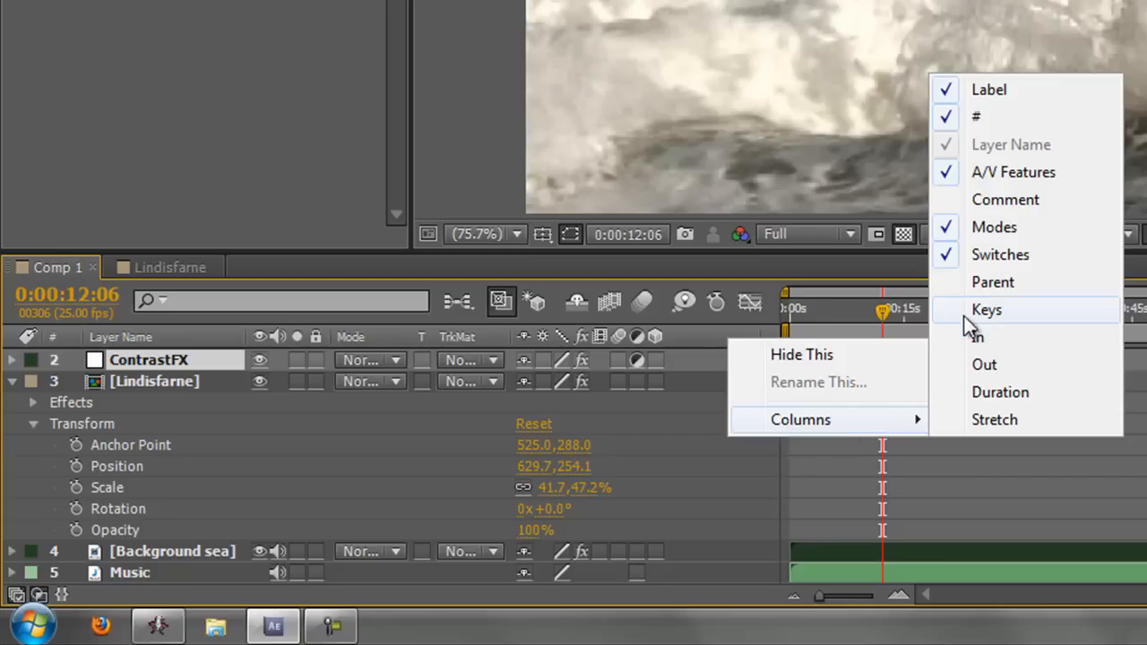
left_click(986, 309)
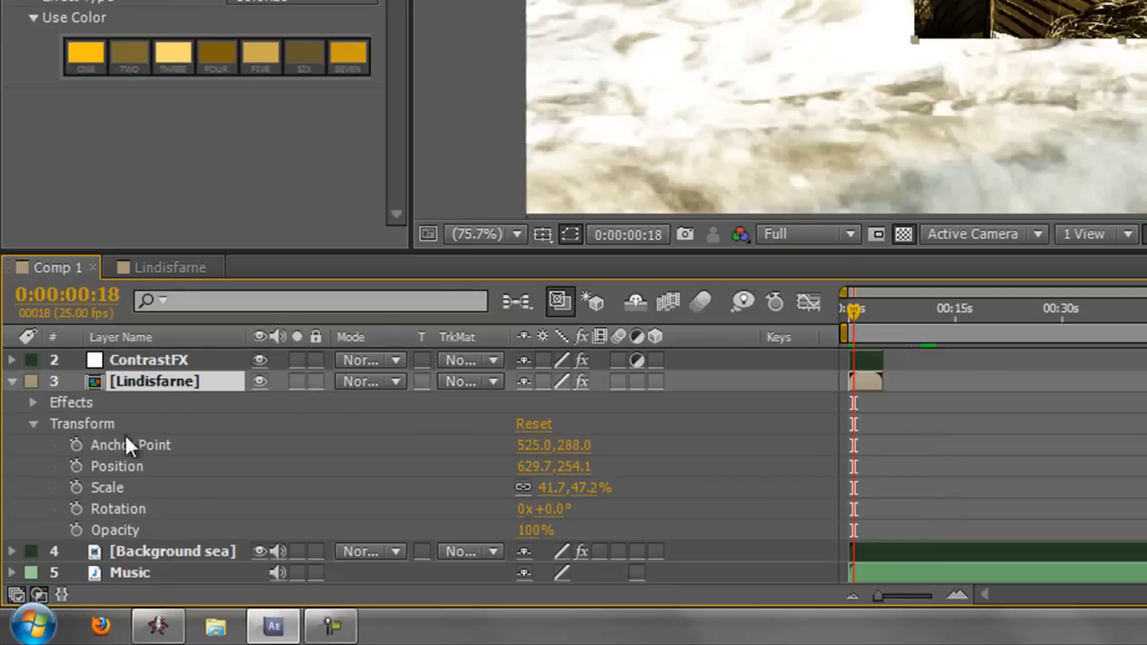
mouse_move(76, 466)
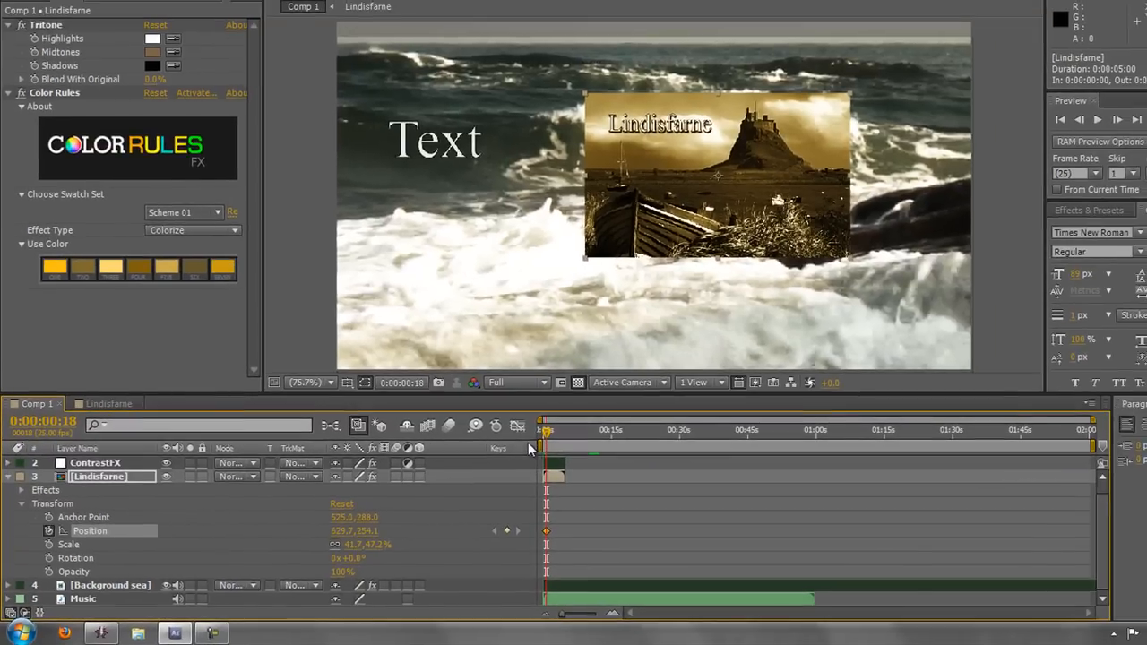
Drag Lindisfarne to a new Position, creating a second keyframe at 257.1, 292.5
left_click_drag(546, 430, 555, 430)
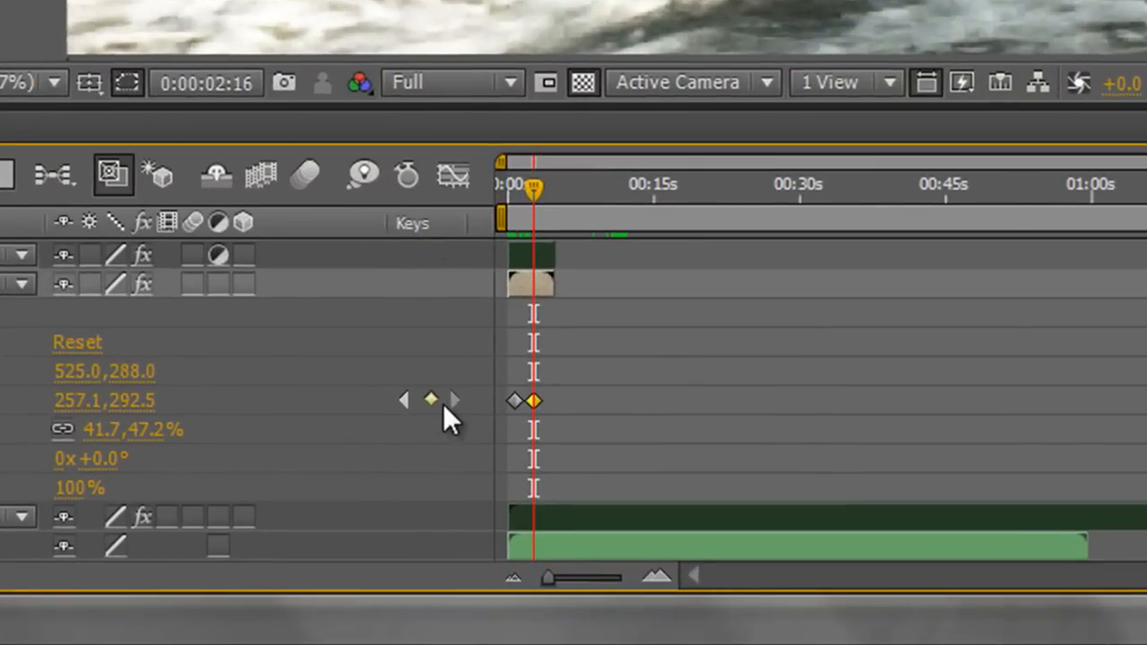
mouse_move(406, 428)
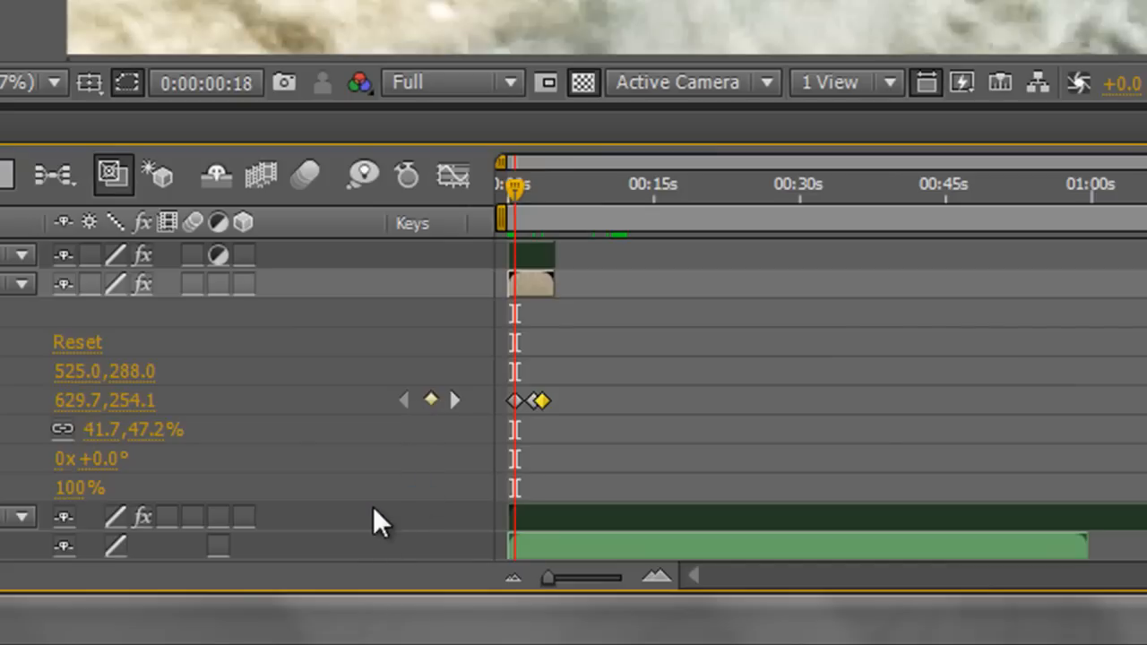
mouse_move(322, 399)
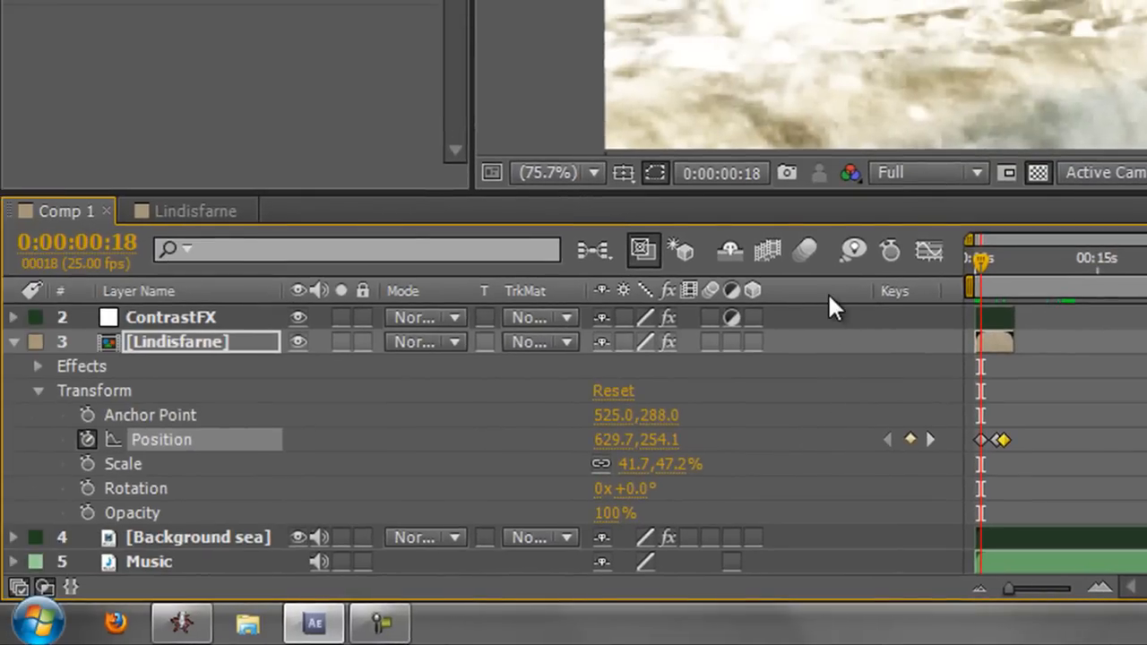
mouse_move(910, 309)
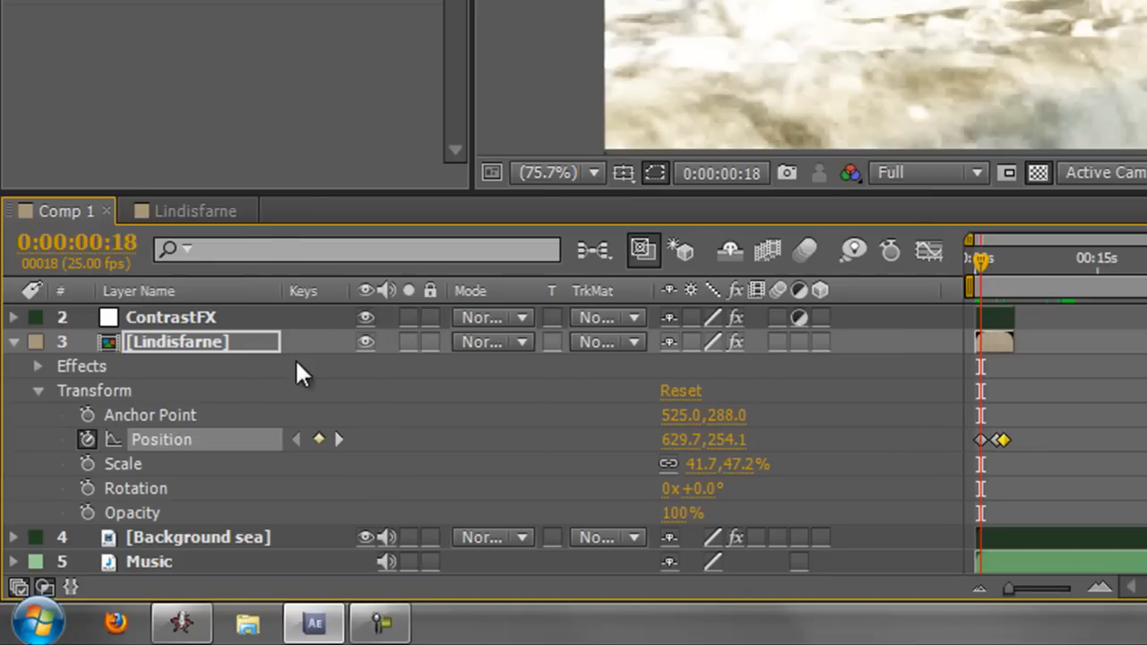
mouse_move(128, 290)
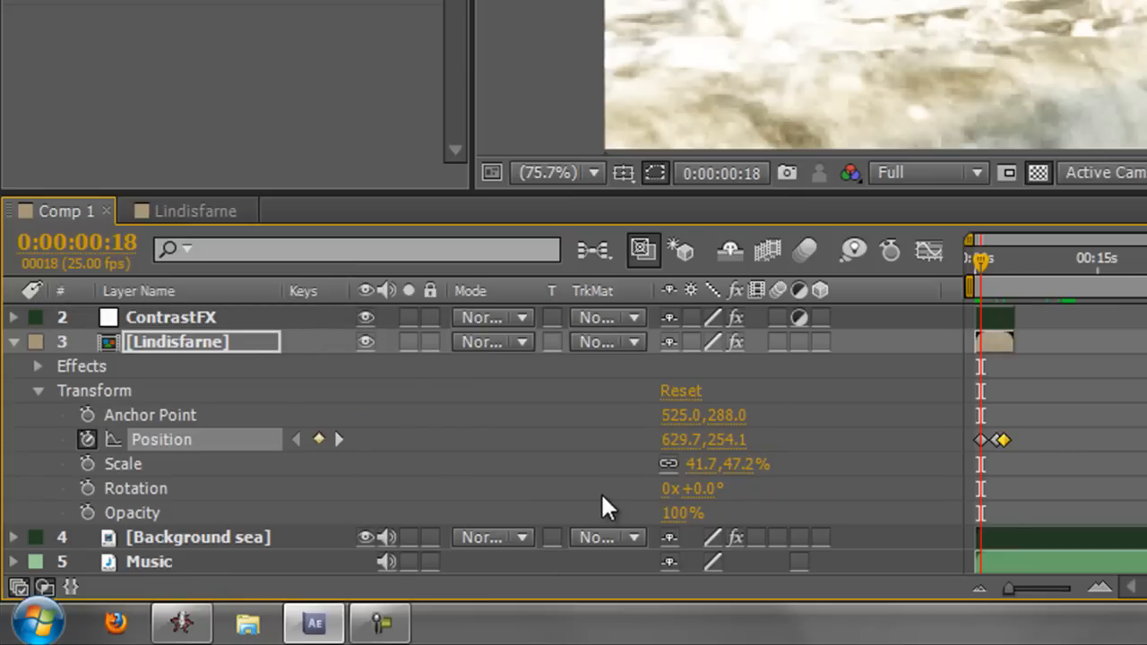
mouse_move(513, 492)
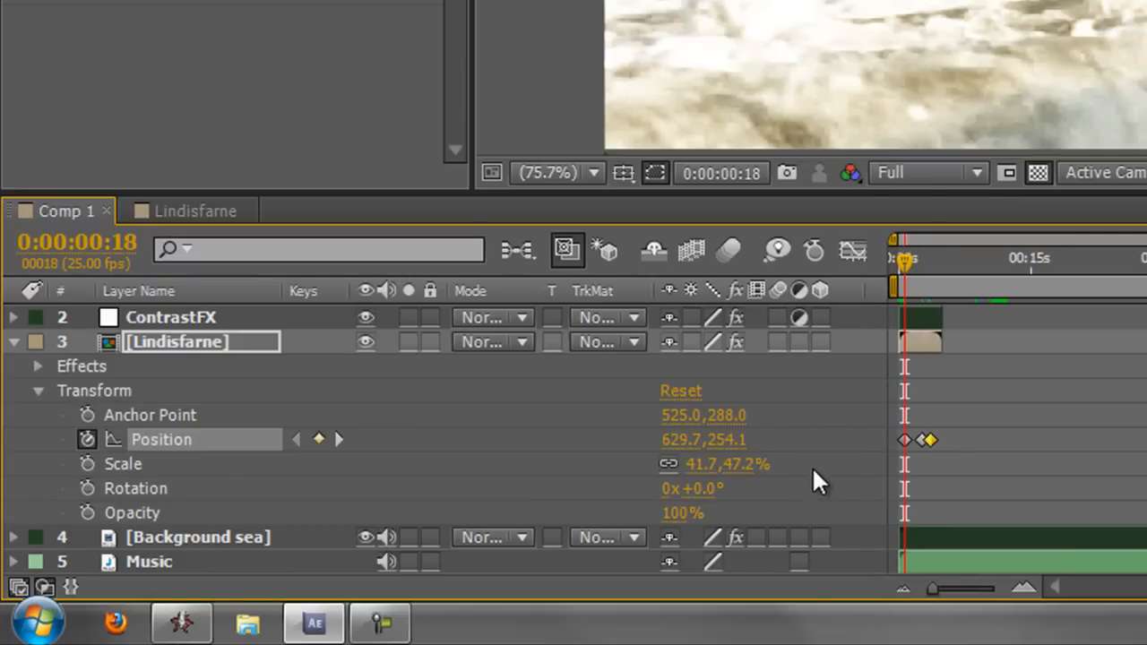
mouse_move(905, 269)
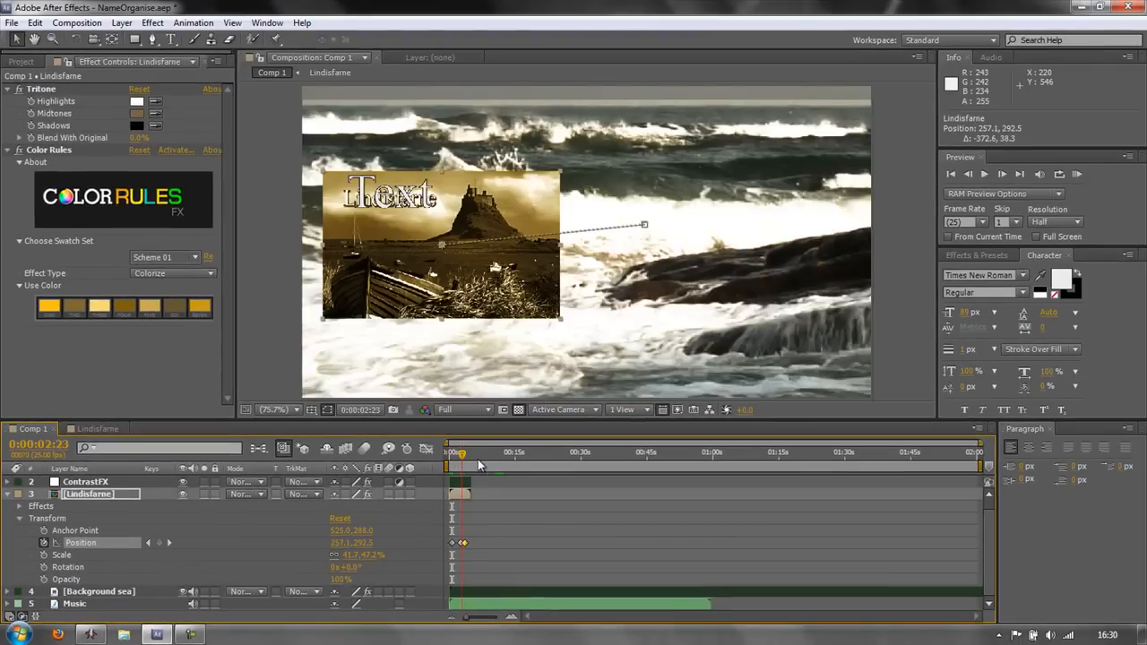
Move the time indicator back to 0s, where Lindisfarne sits at 629.7, 254.1
left_click(467, 451)
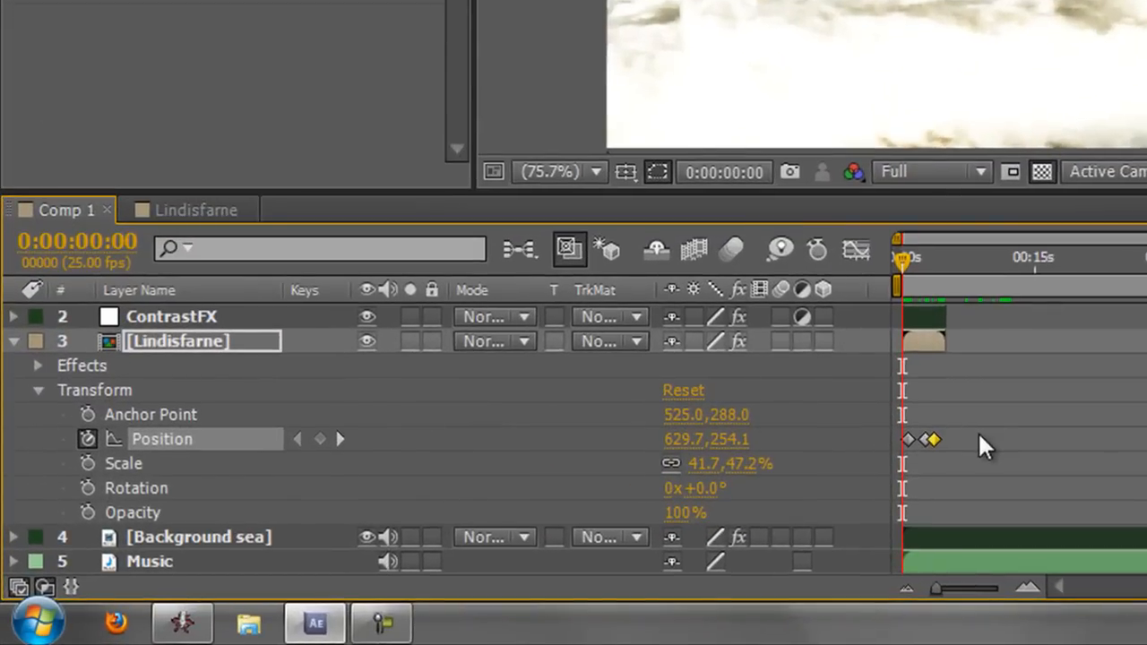
mouse_move(459, 511)
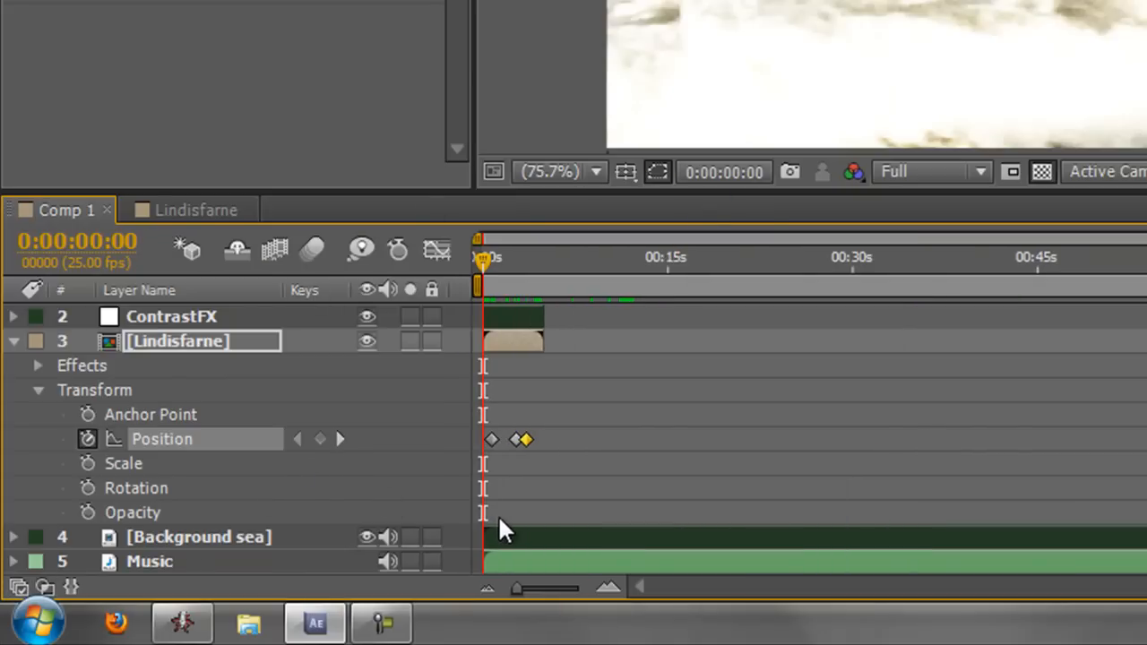
mouse_move(439, 455)
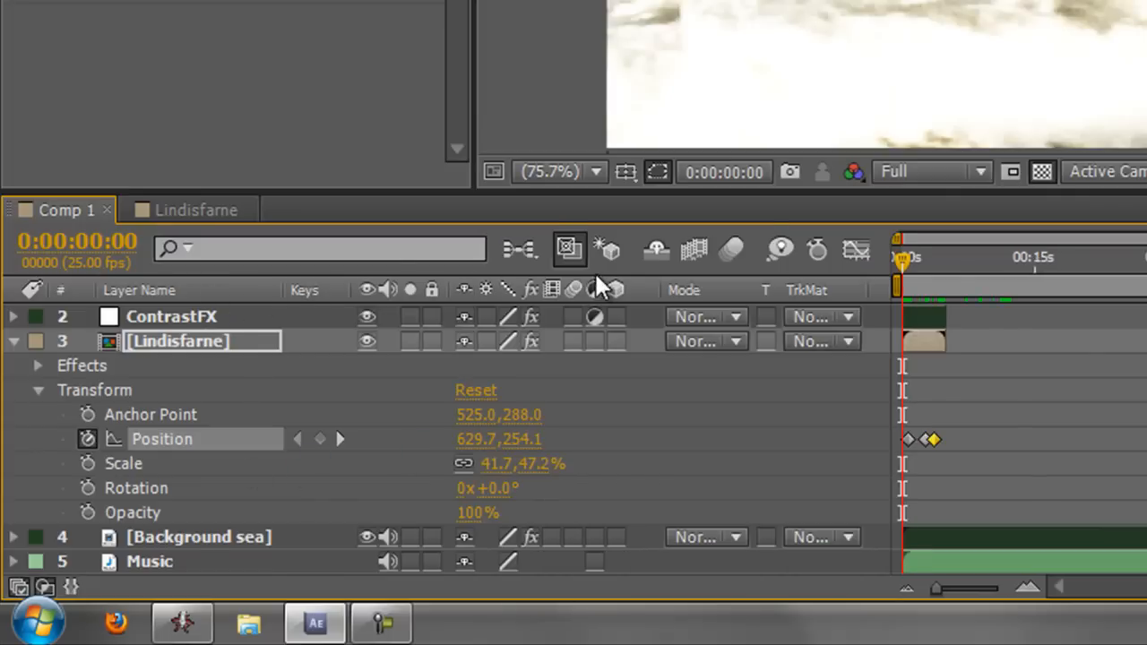
mouse_move(711, 269)
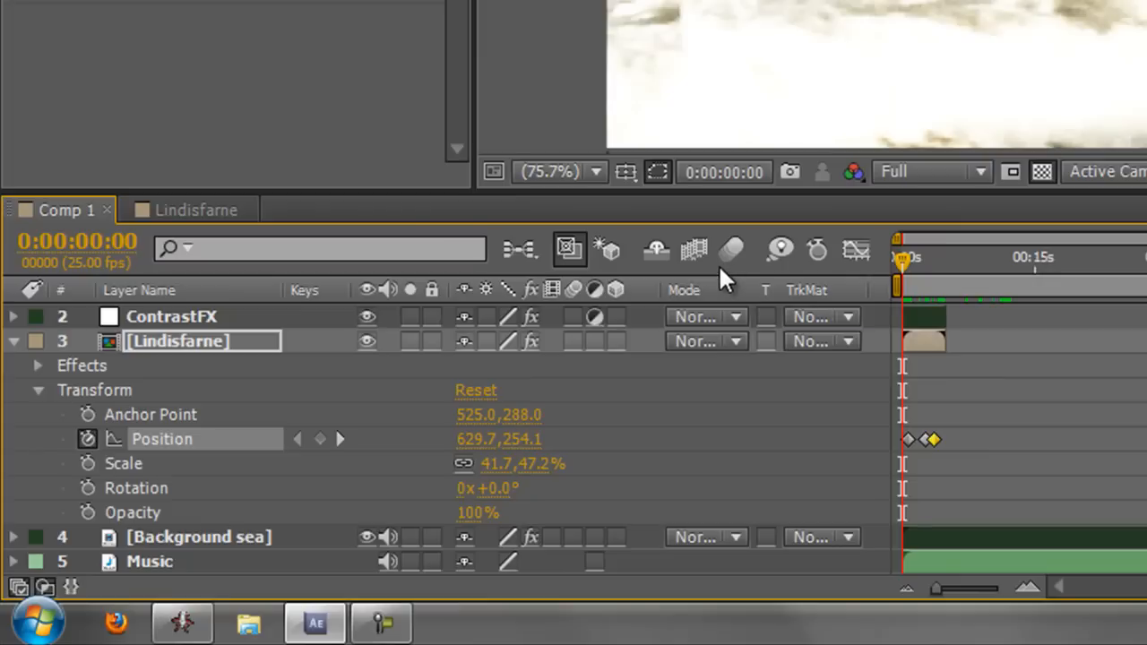
mouse_move(658, 336)
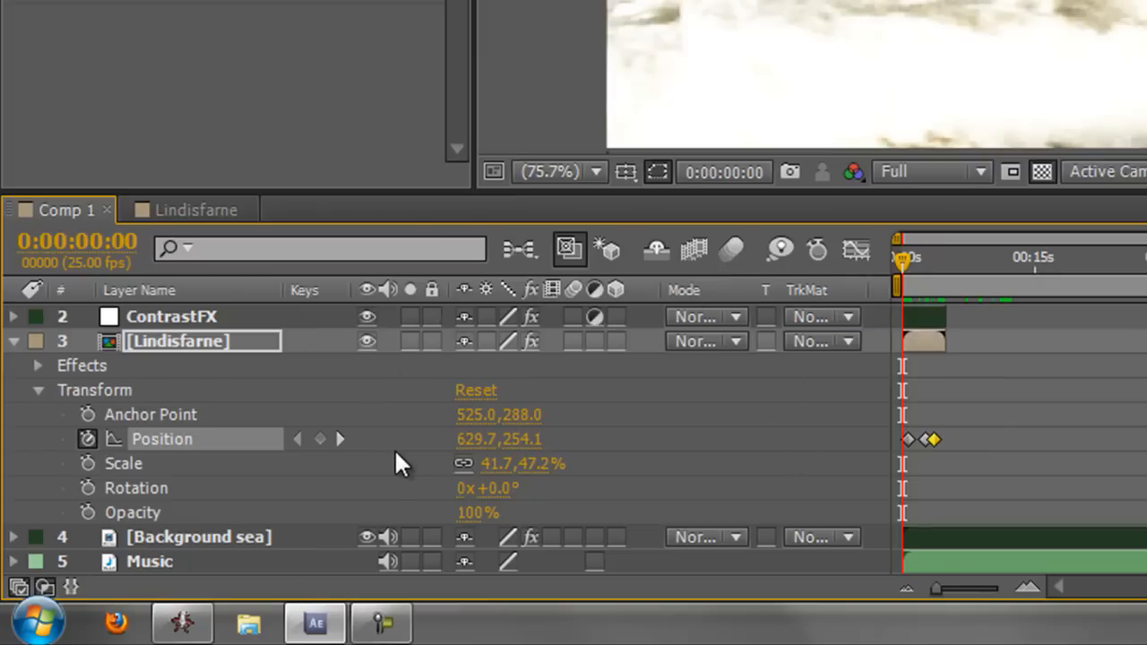
mouse_move(403, 455)
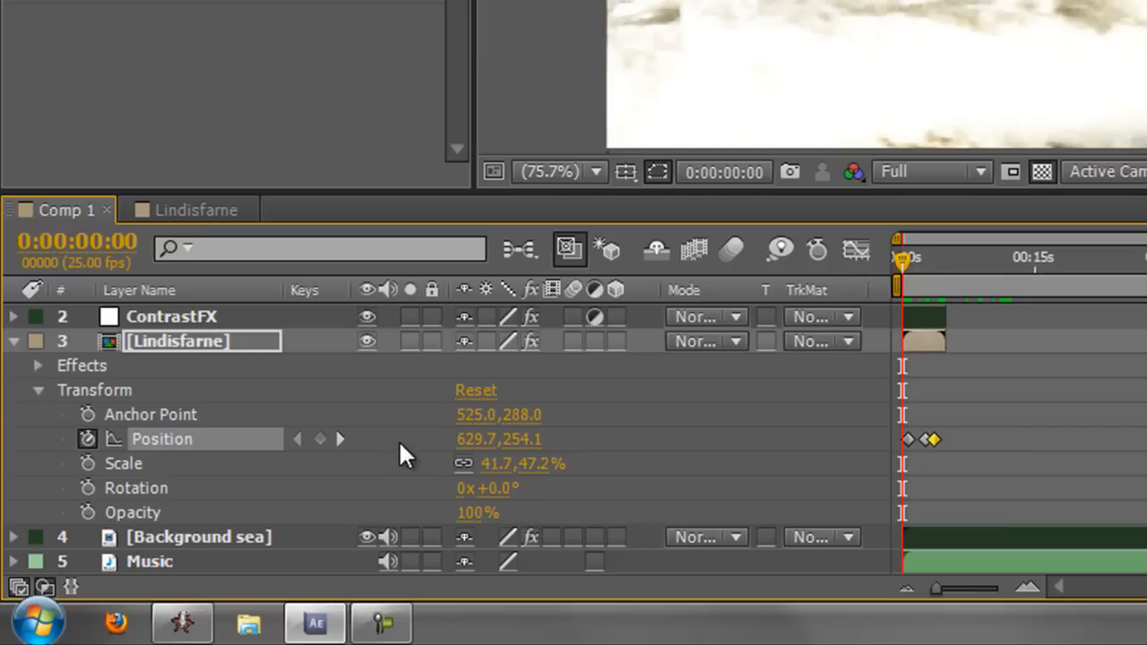
mouse_move(405, 480)
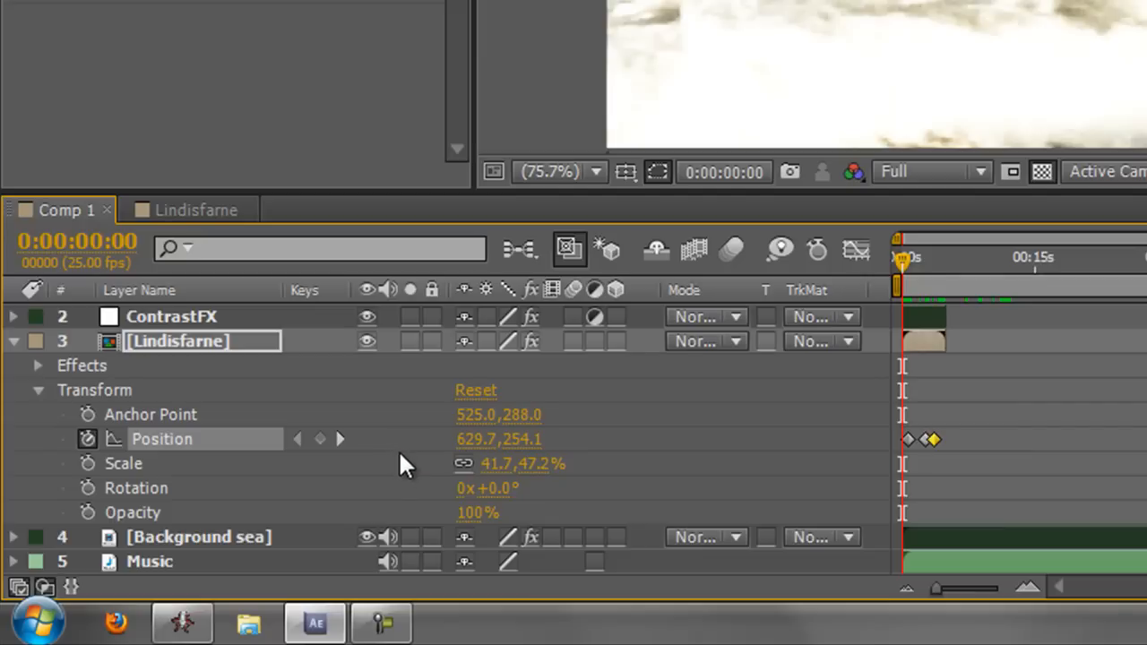